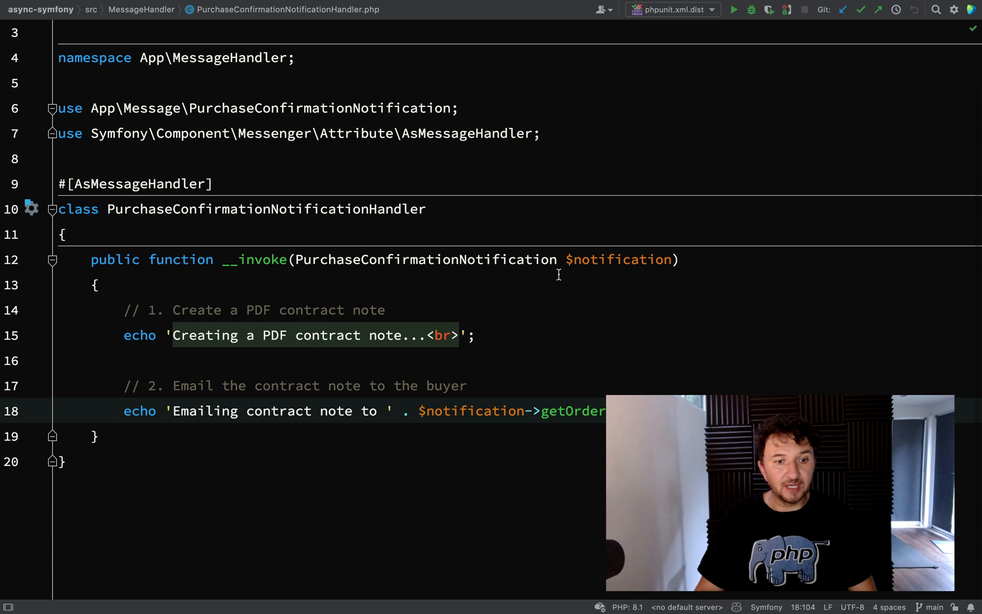
Step: Review the handler's PDF and email echo lines and bring up the terminal
left_click(122, 335)
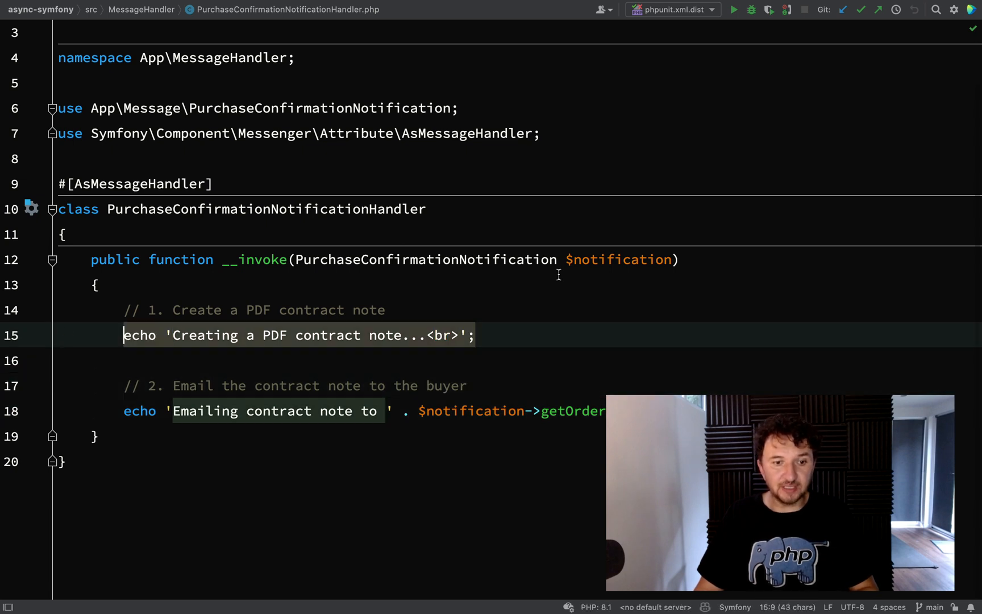
left_click(125, 410)
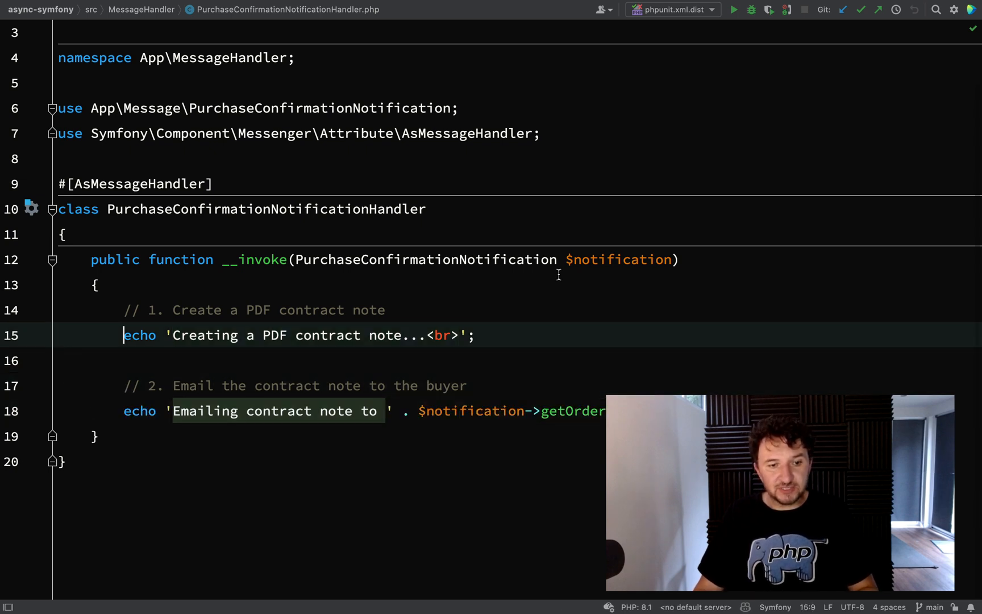
left_click(476, 335)
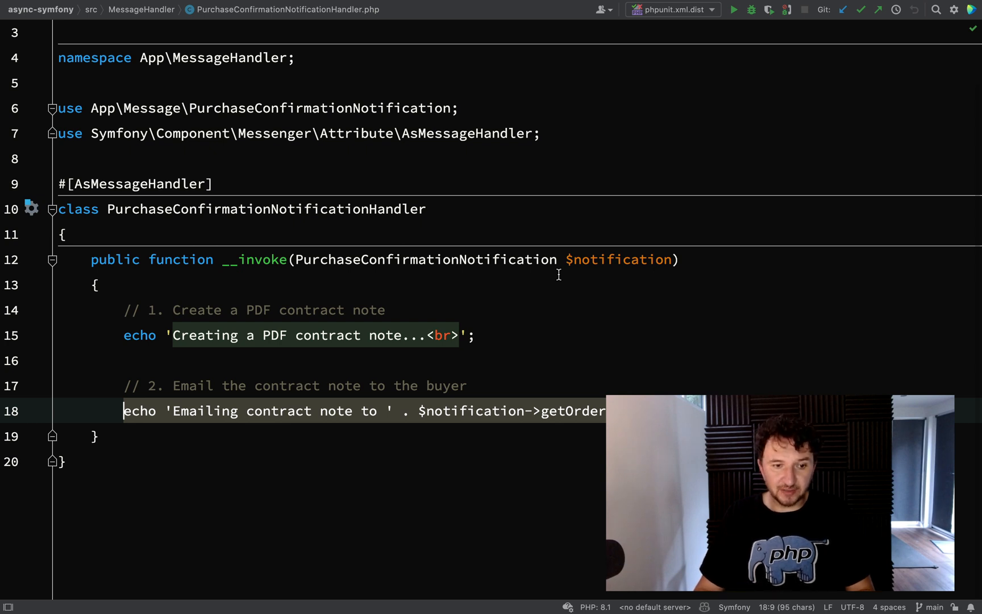
left_click(475, 335)
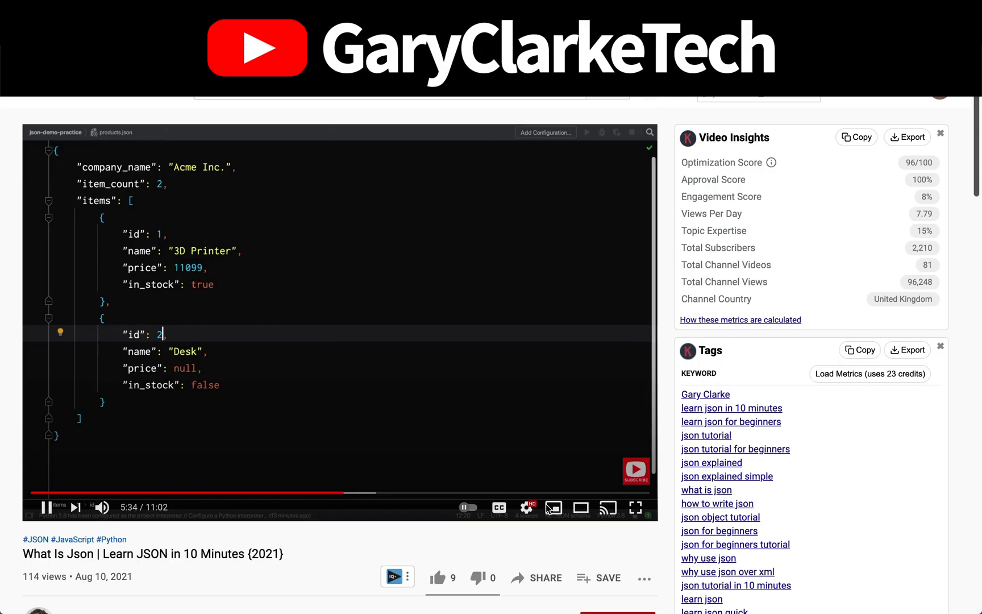
left_click(526, 506)
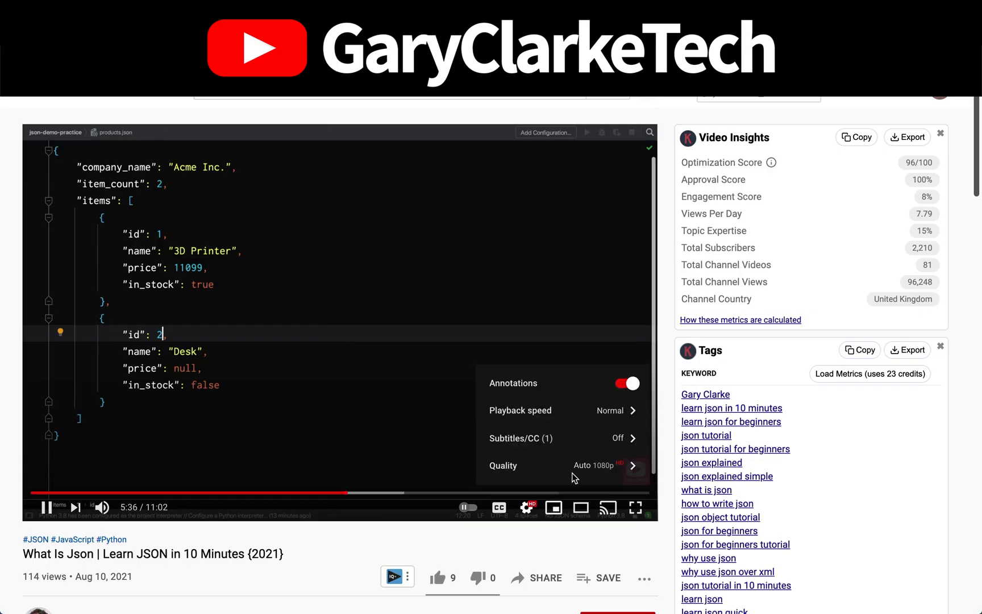
left_click(561, 465)
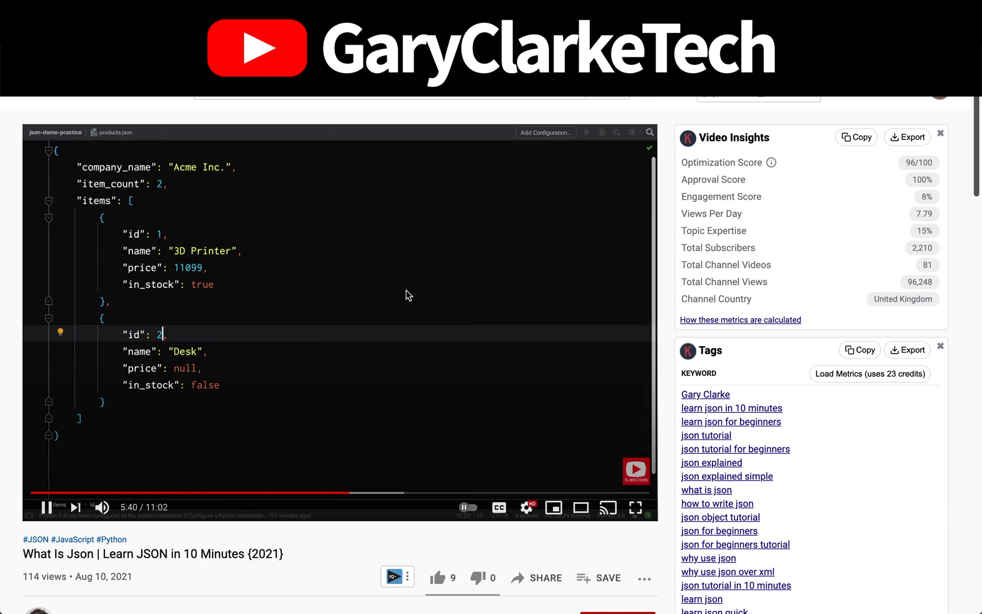
scroll("down", 3)
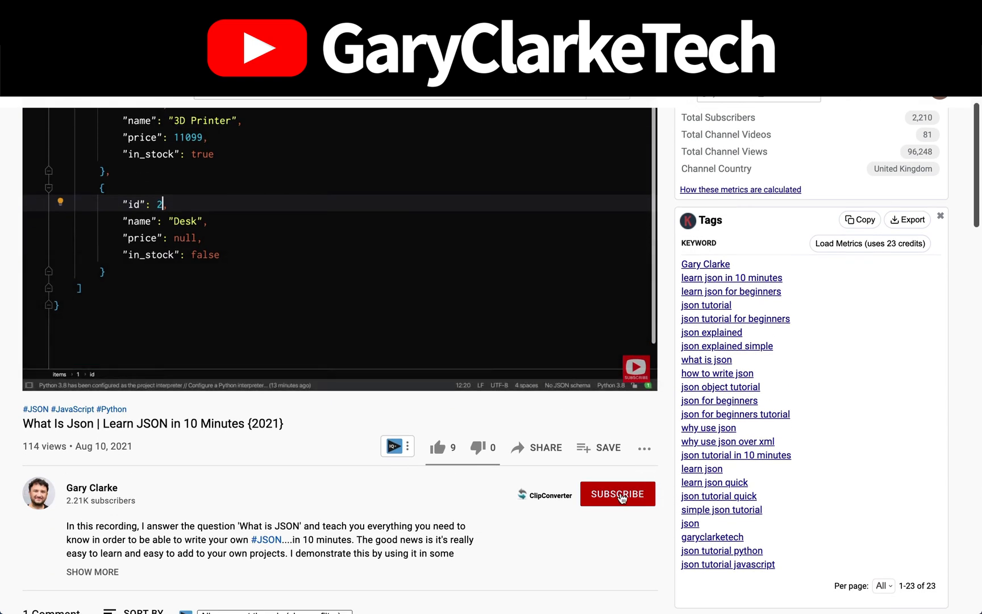
left_click(617, 493)
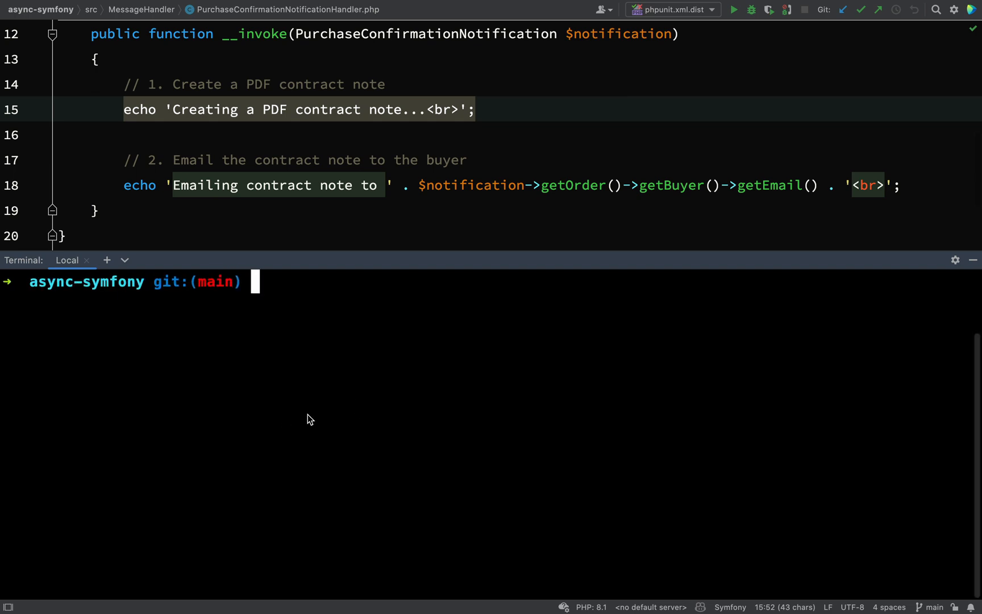
Step: Run composer require symfony/mailer and wait at its Docker configuration prompt
type("com")
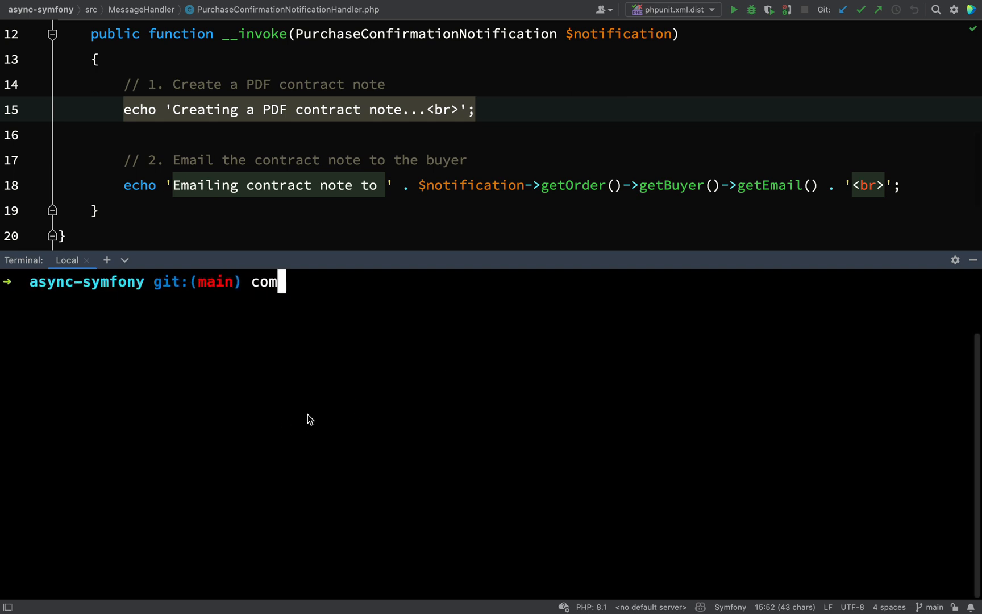
type("poser")
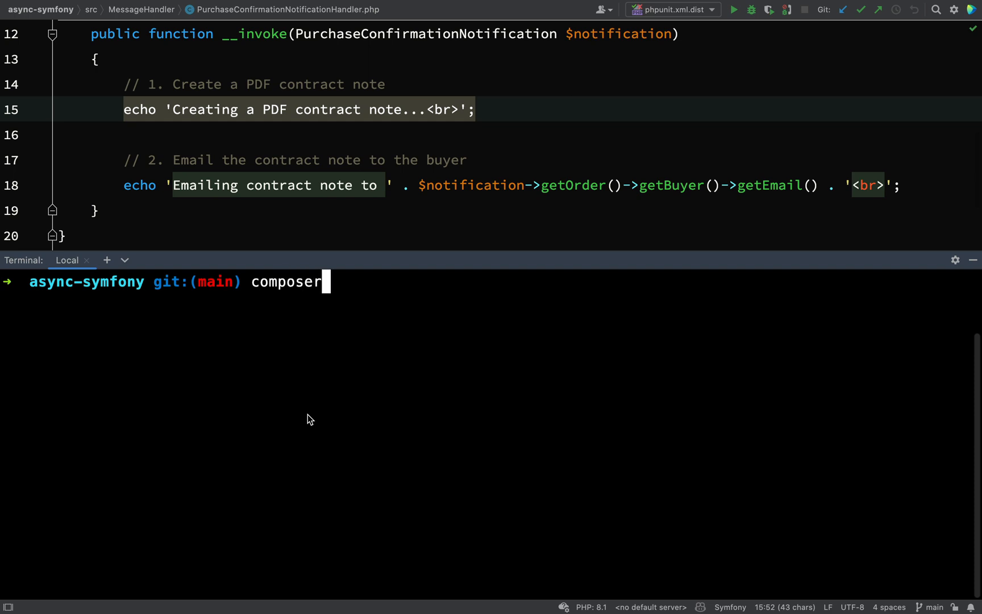
type("require sy")
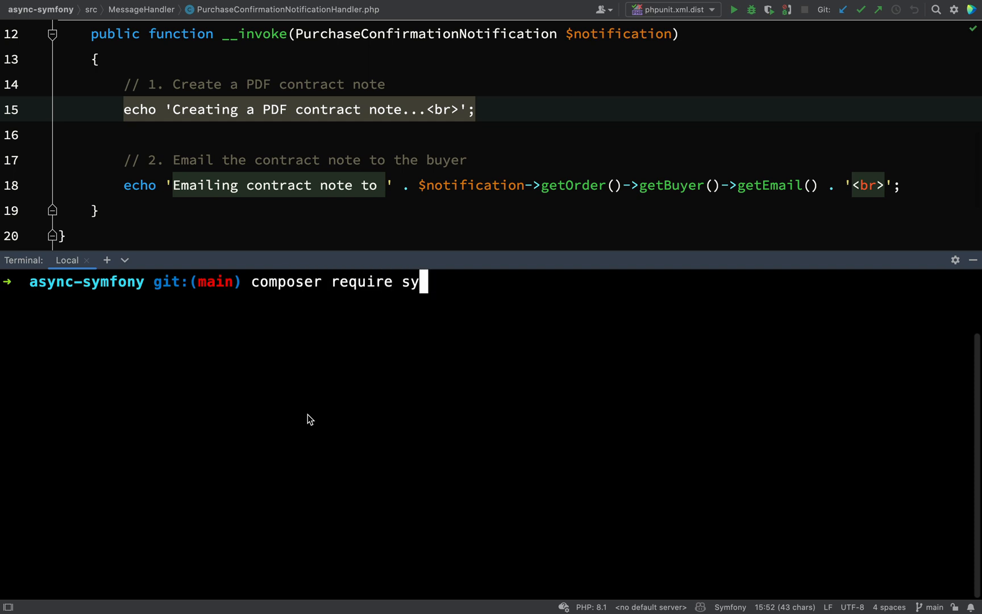
type("mfony/mailer")
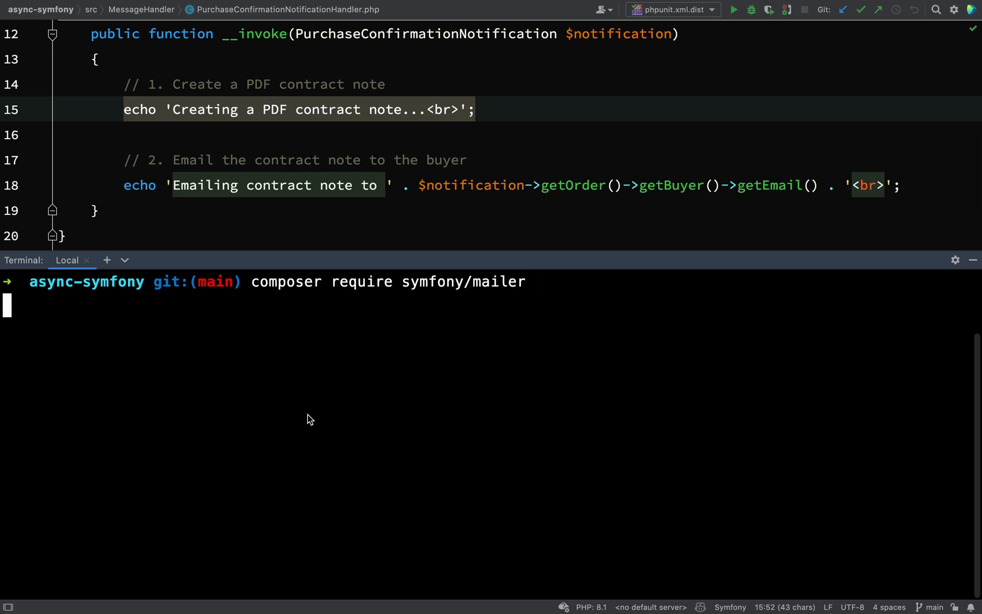
key("Return")
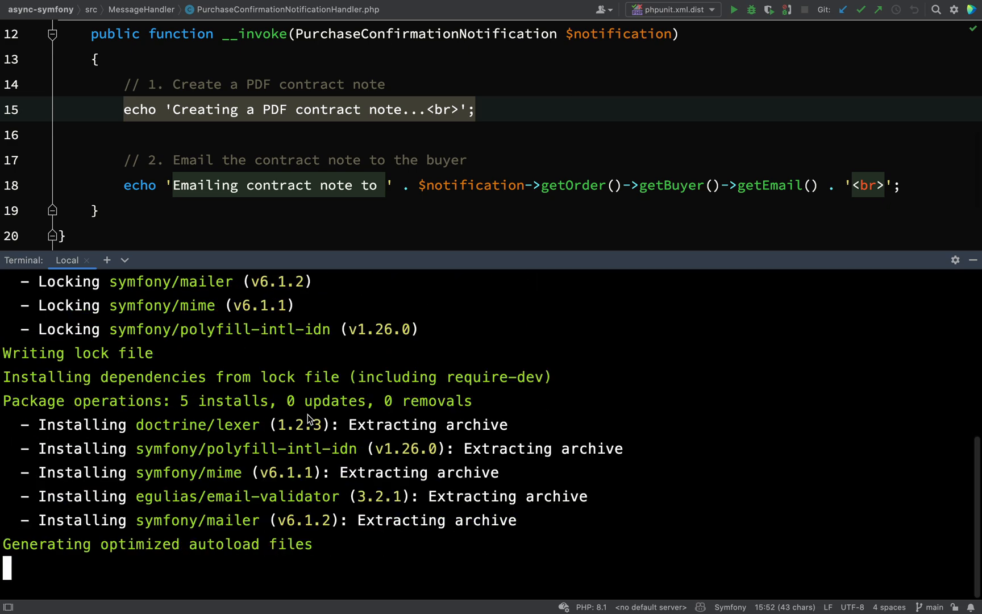
scroll("down", 3)
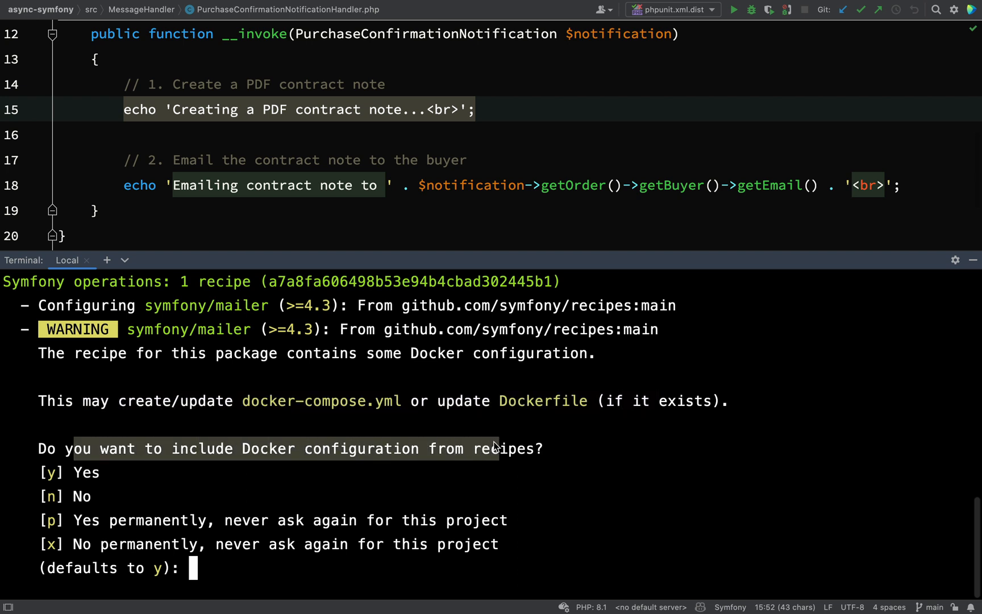
mouse_move(502, 447)
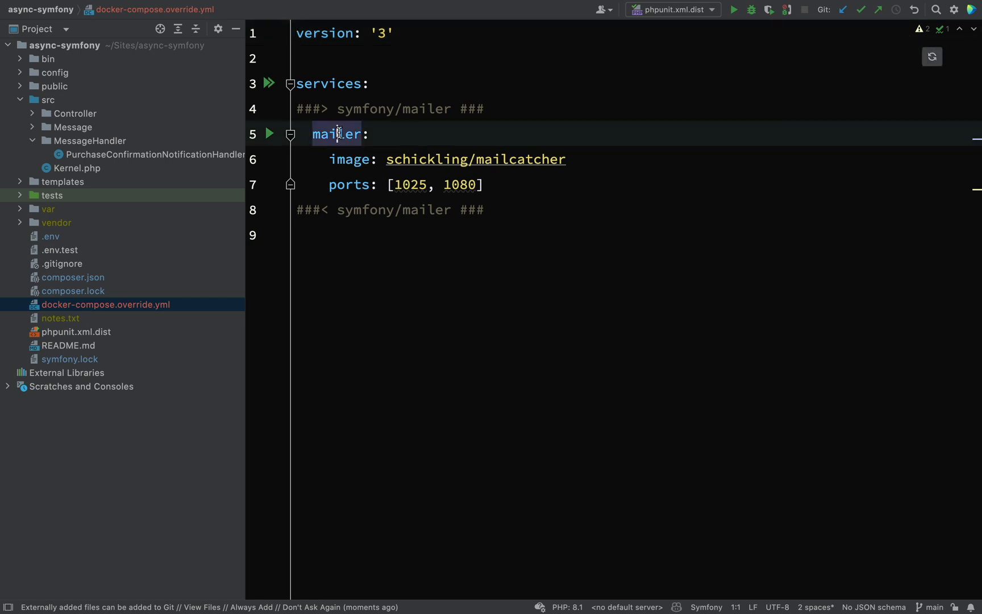
Step: Inspect the mailcatcher service, mailer.yaml and the .env MAILER_DSN, then return to the handler
left_click(566, 159)
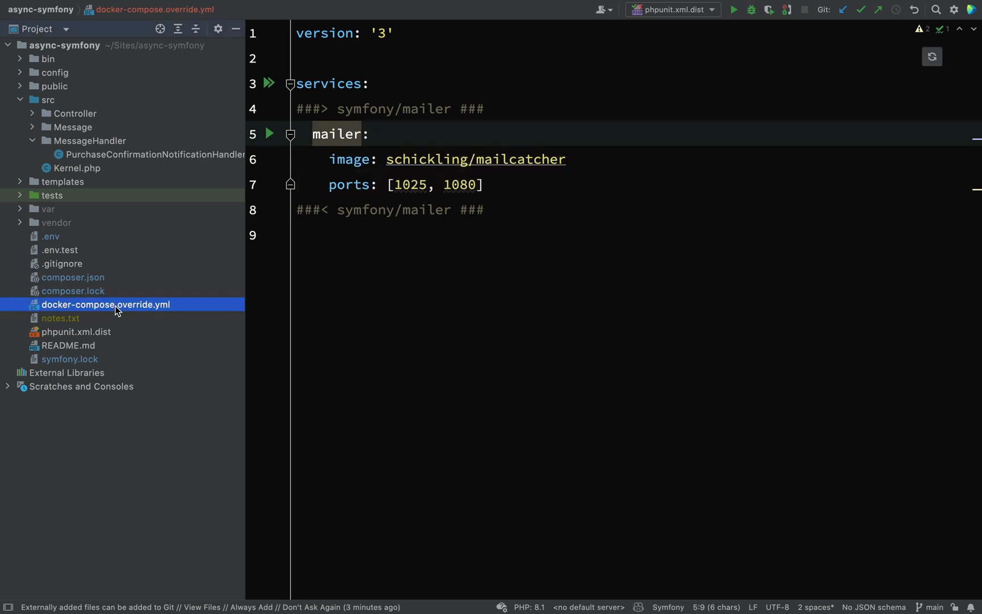
left_click(20, 72)
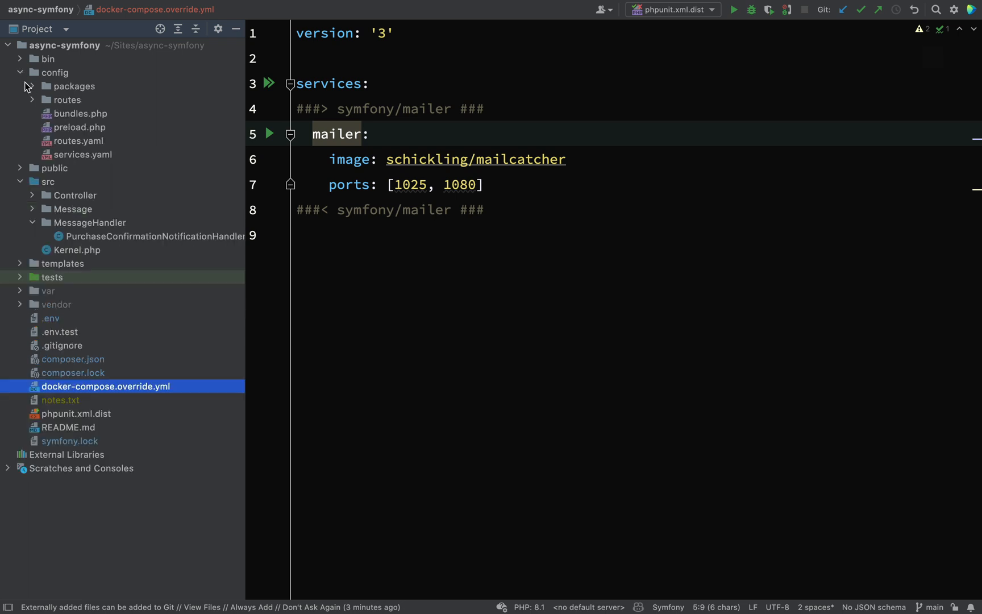
left_click(76, 85)
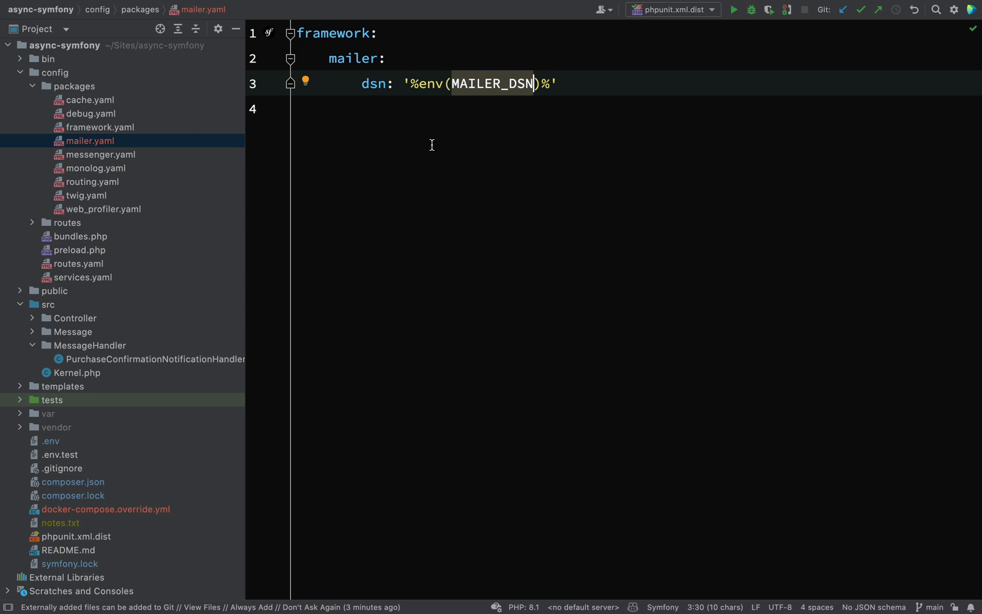
mouse_move(396, 172)
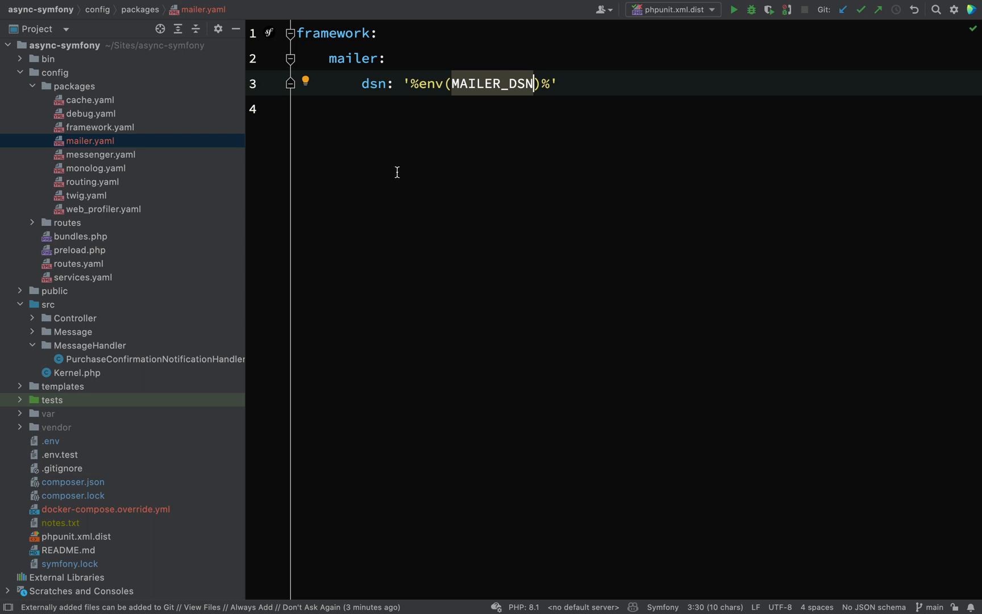
mouse_move(59, 443)
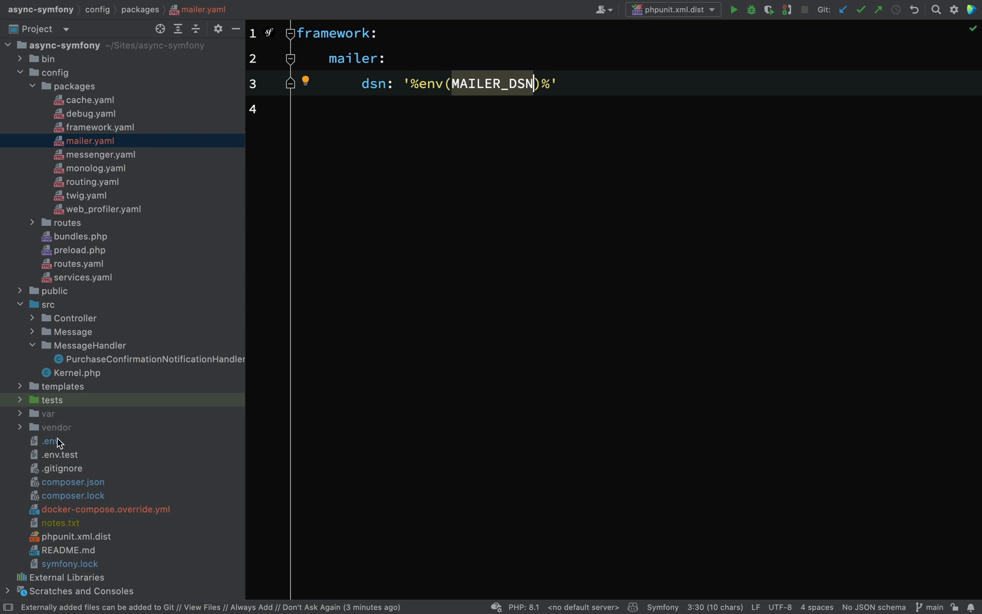
left_click(51, 439)
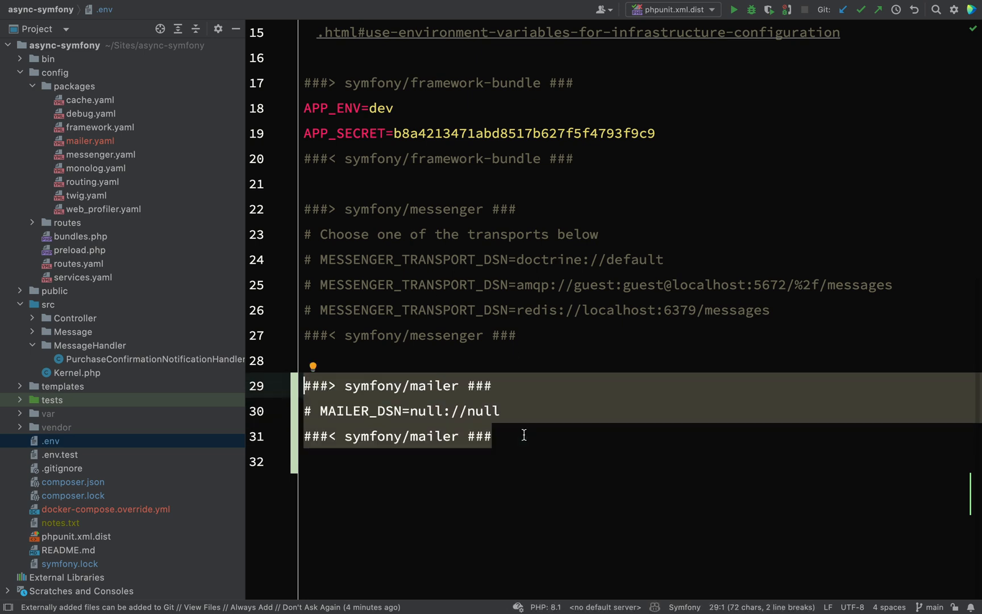
left_click(153, 359)
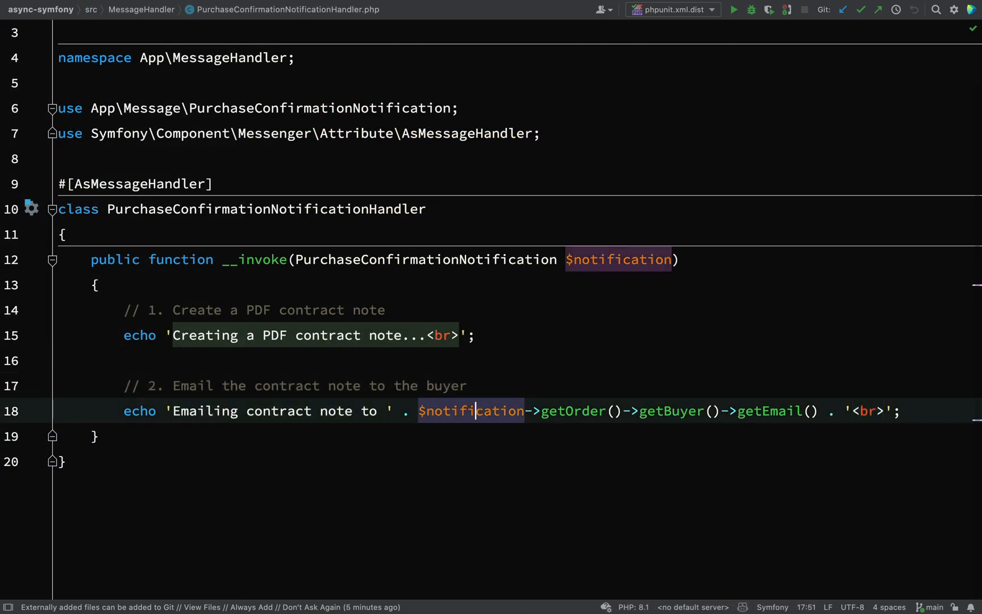
Step: Start an $email = (new Email()) statement below the email echo in the handler
key("Enter")
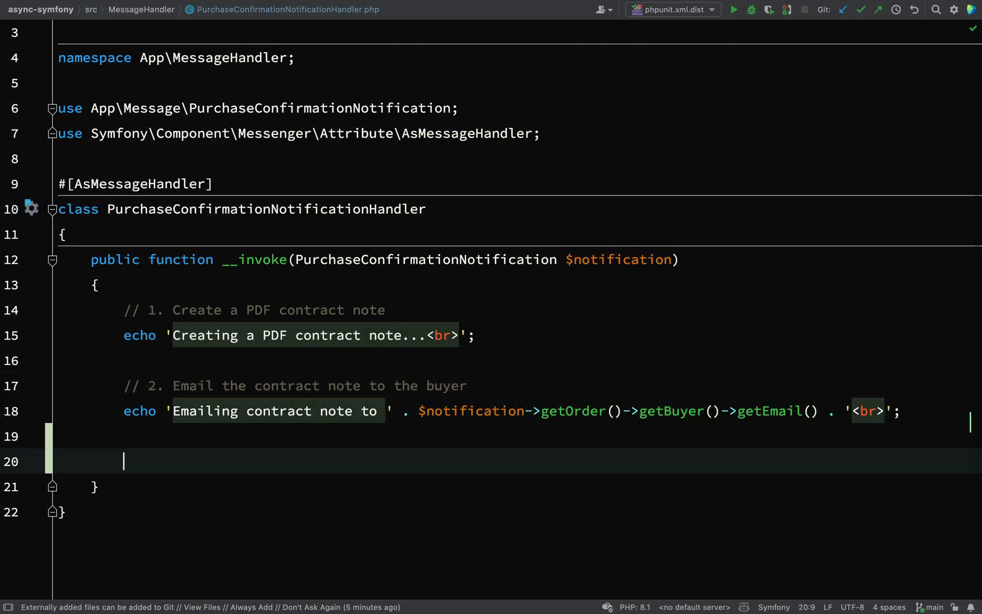
scroll("down", 3)
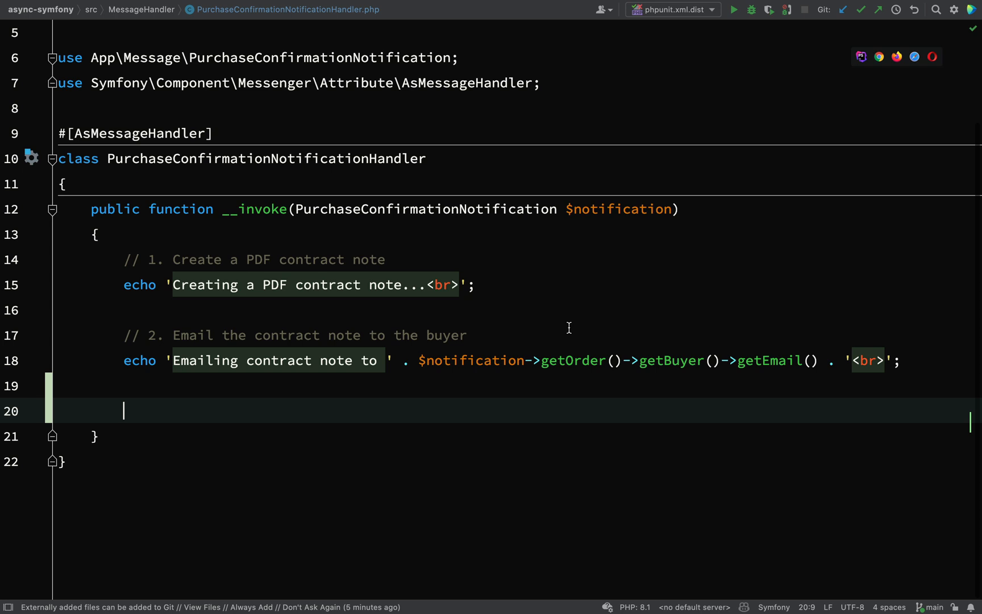
key("enter")
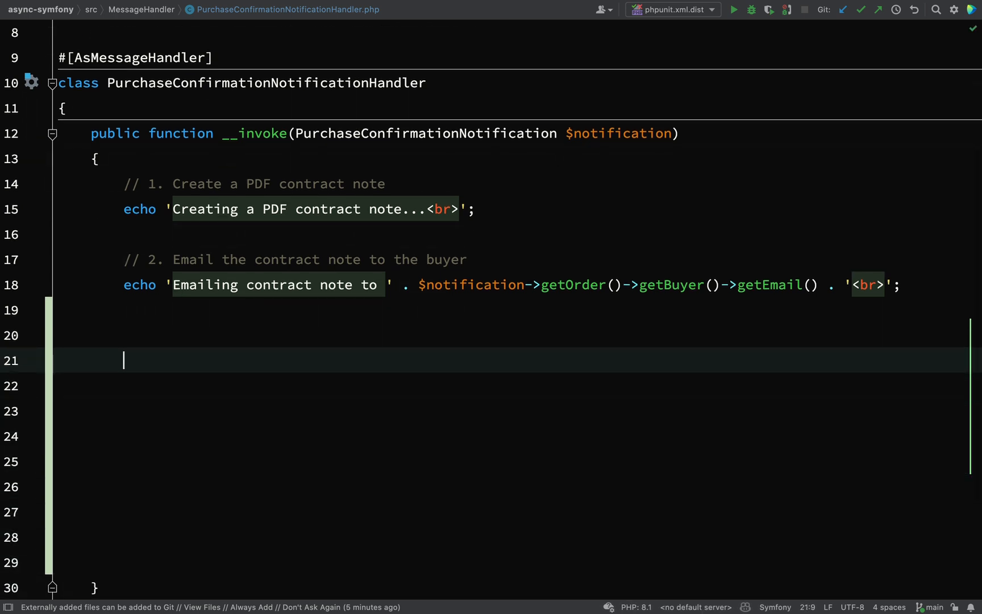
type("$email")
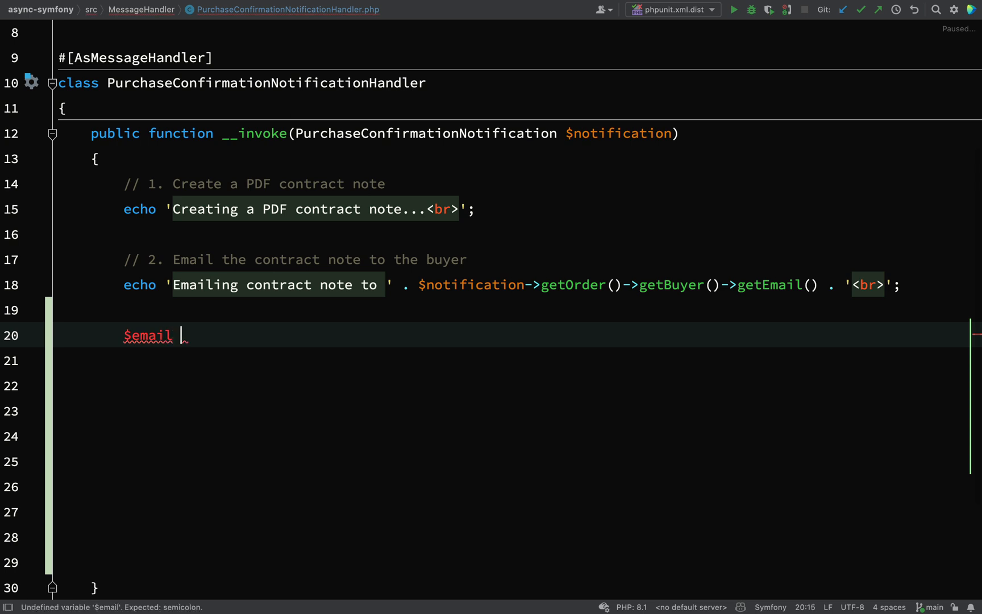
type("= ()")
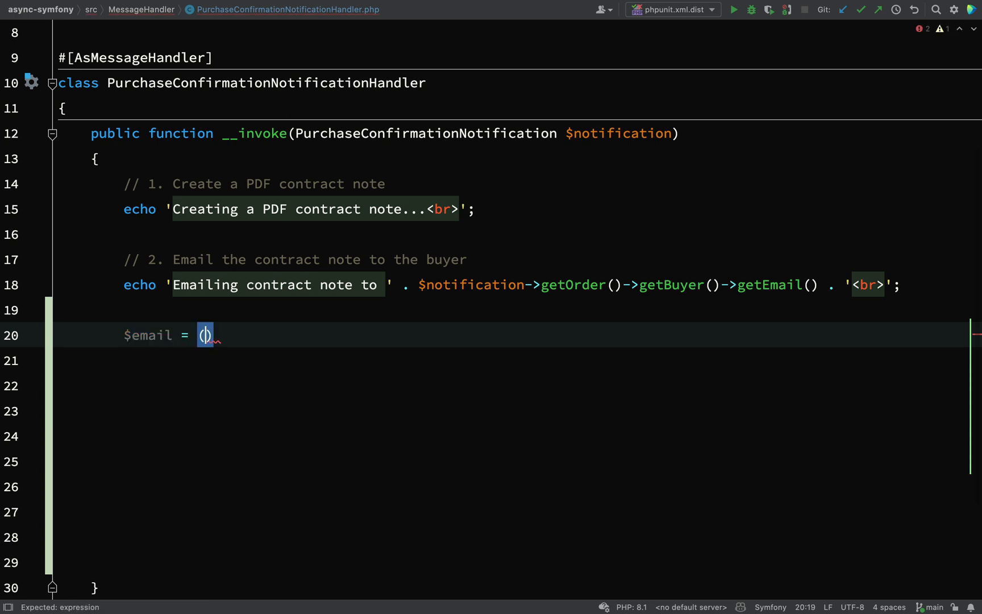
type("new")
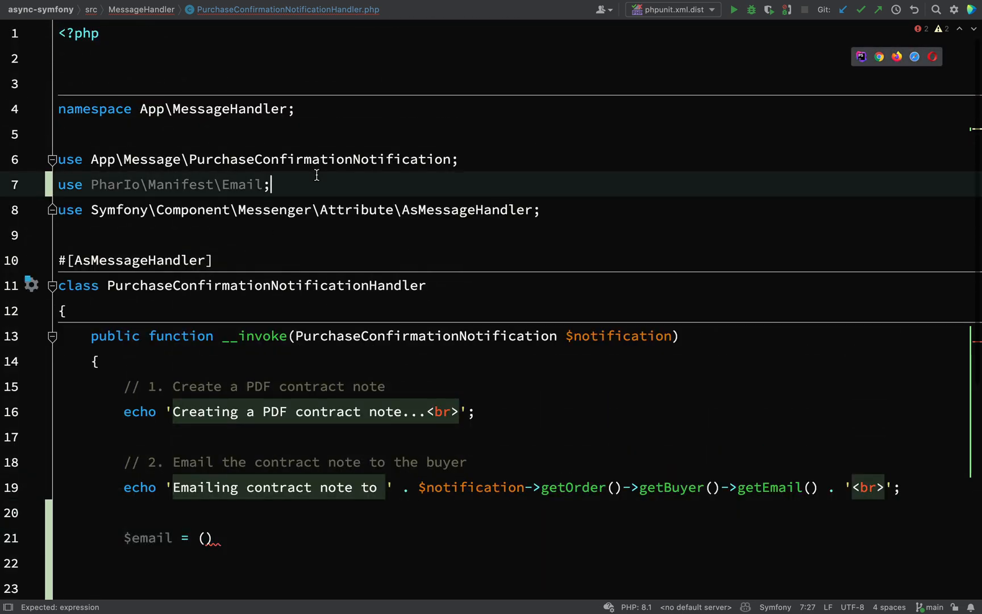
scroll("down", 3)
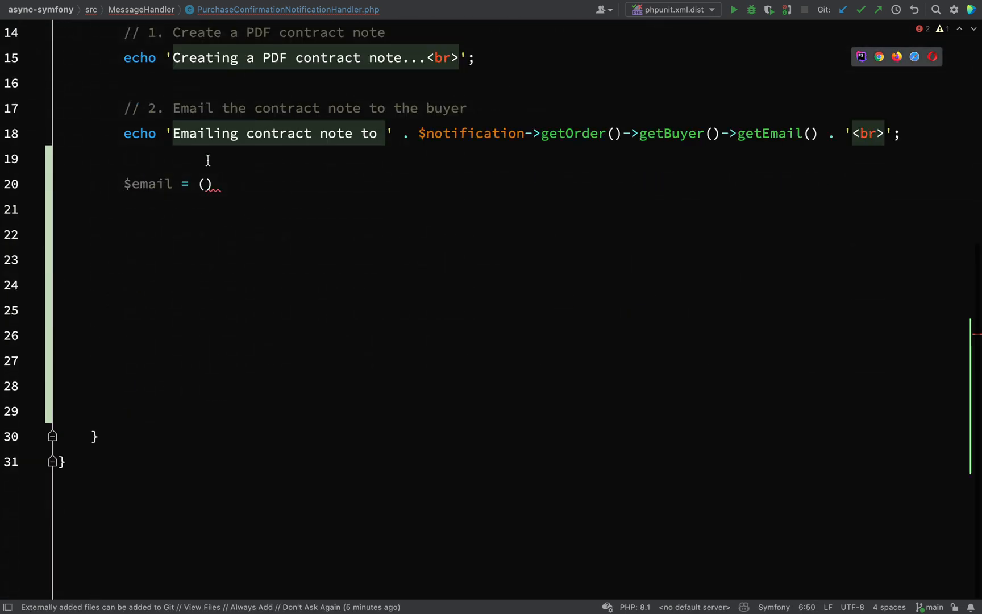
type("new")
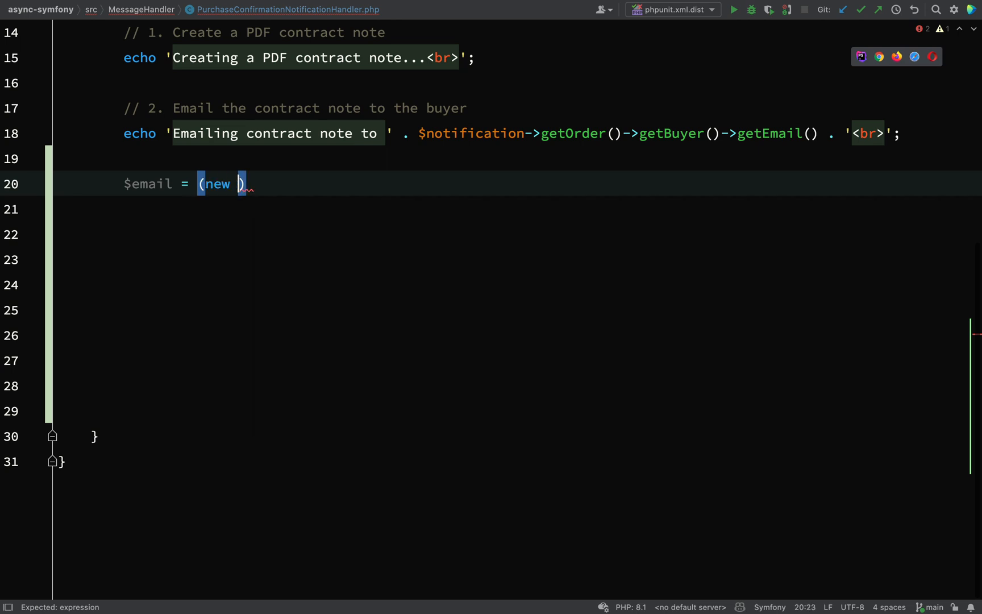
type("Email(")
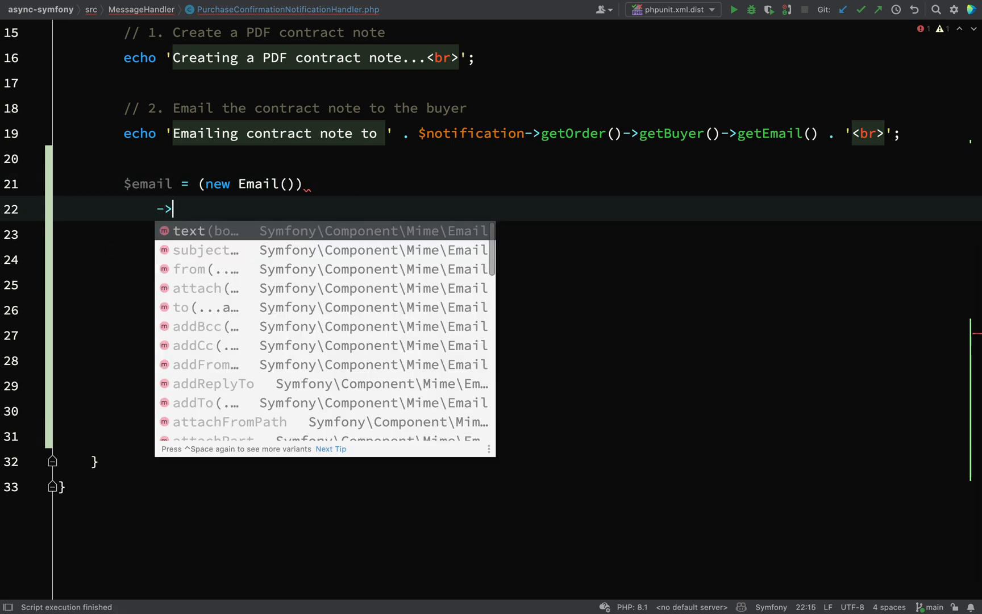
left_click(190, 268)
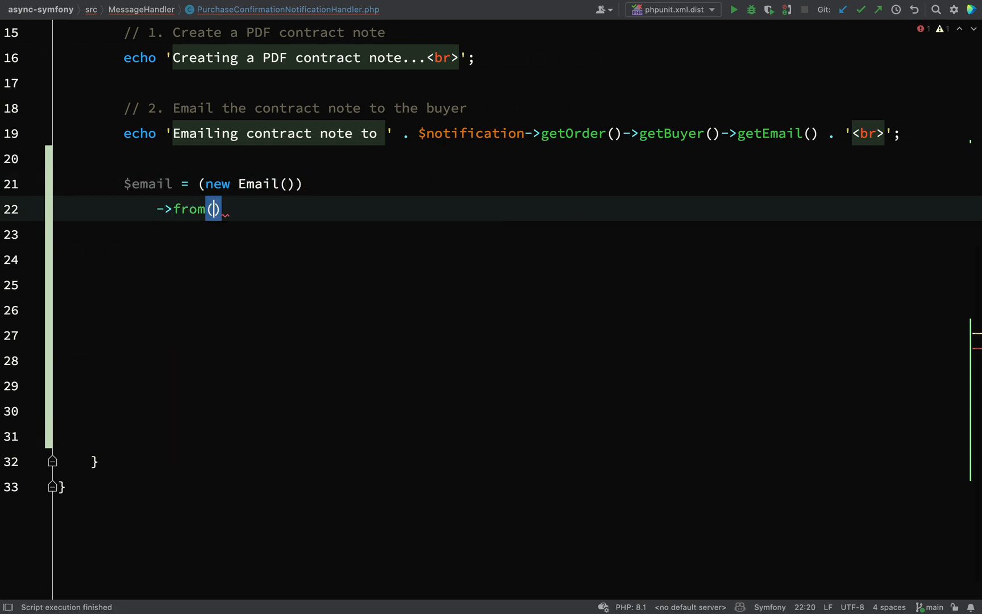
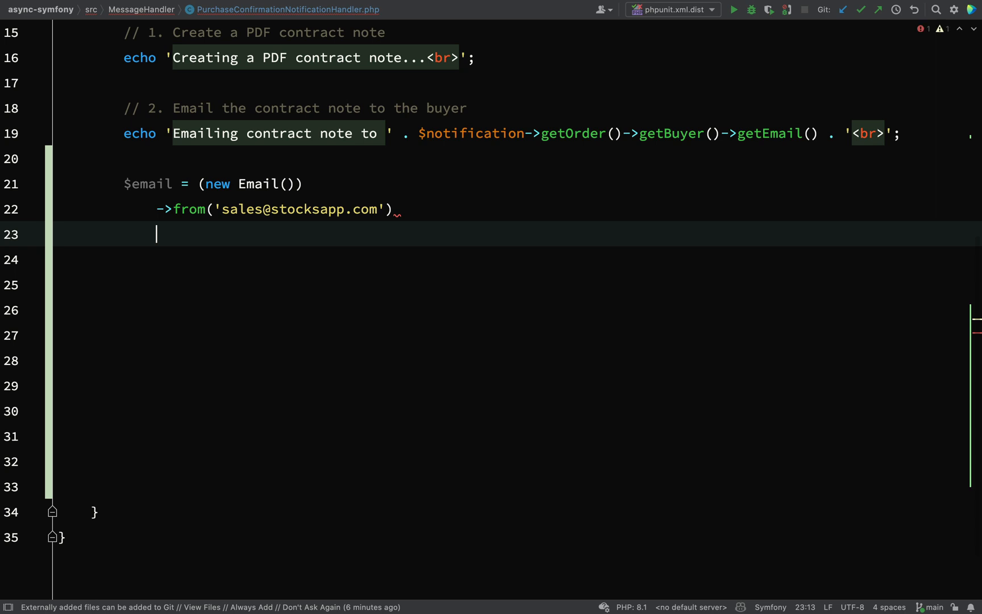
type("->to(")
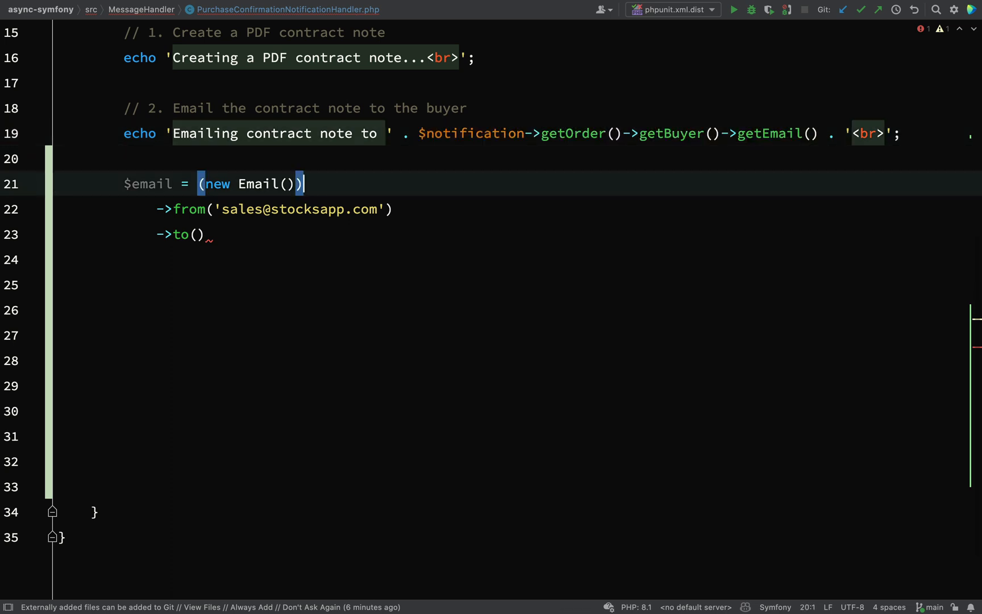
type("$notification->getOrder()->getBuyer()->getEmail()")
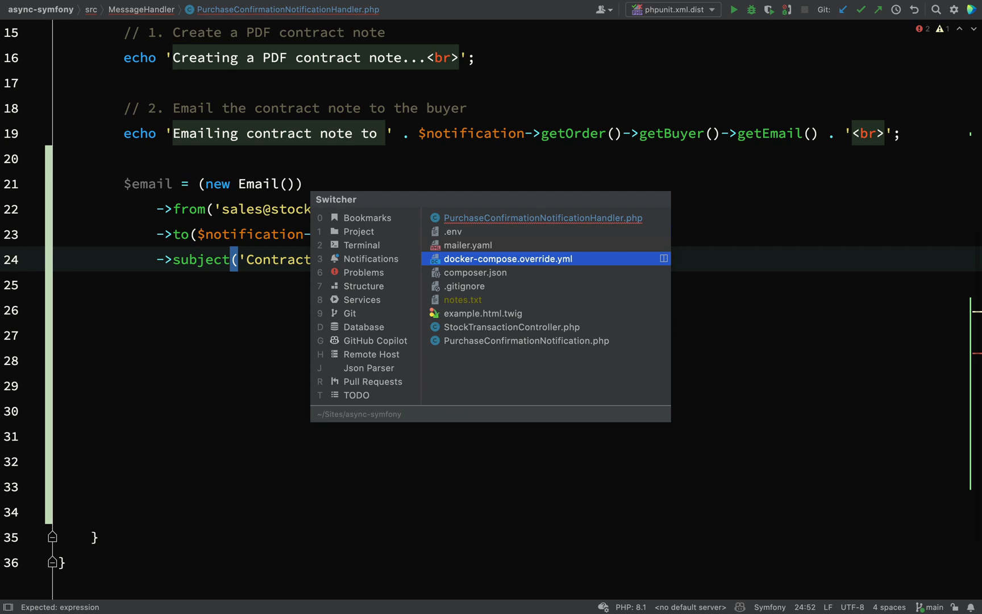
Step: Add public function getId() returning 1 to the dummy order in StockTransactionController
left_click(511, 326)
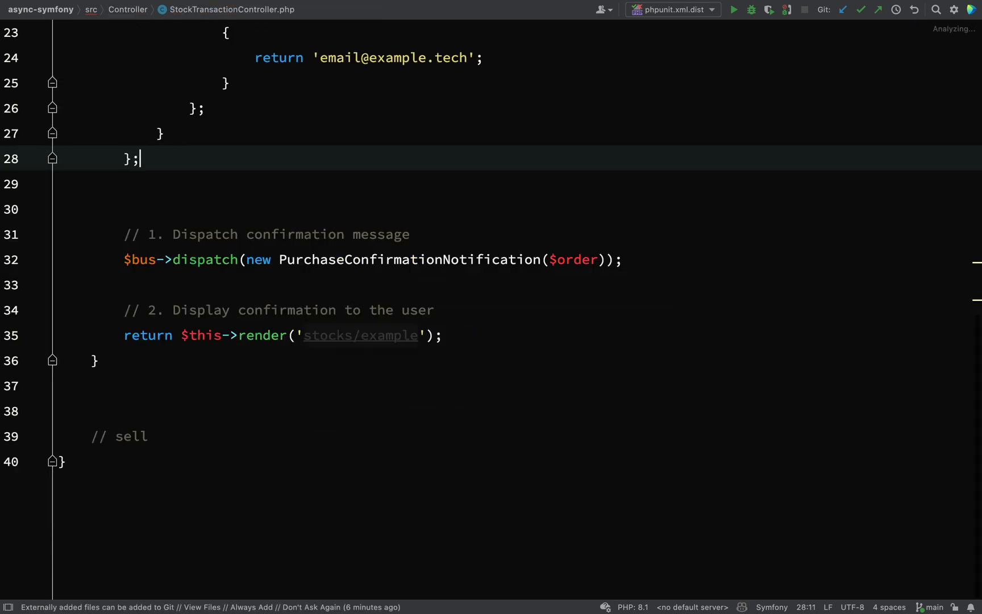
scroll("up", 3)
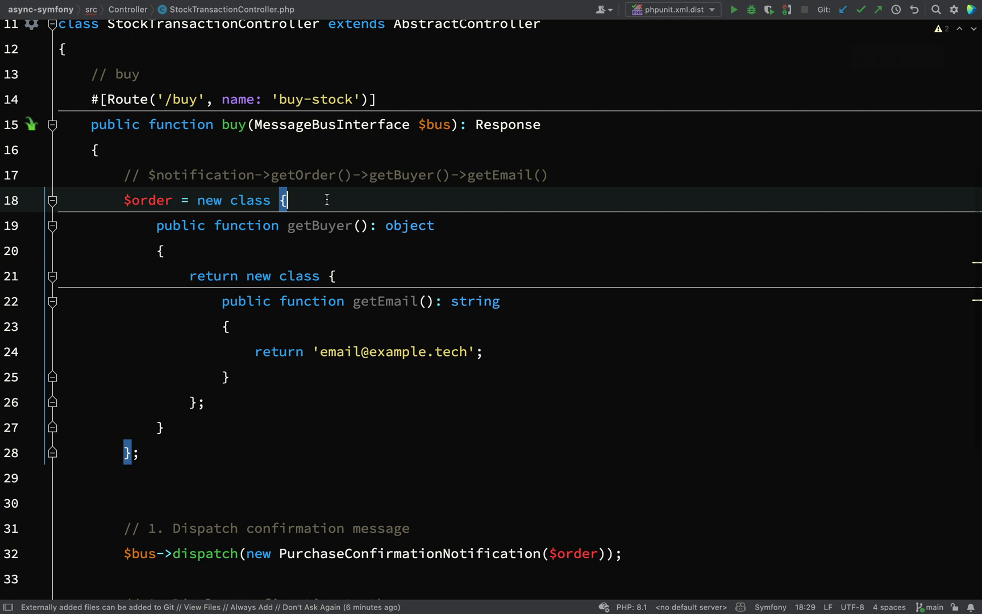
type("pubf")
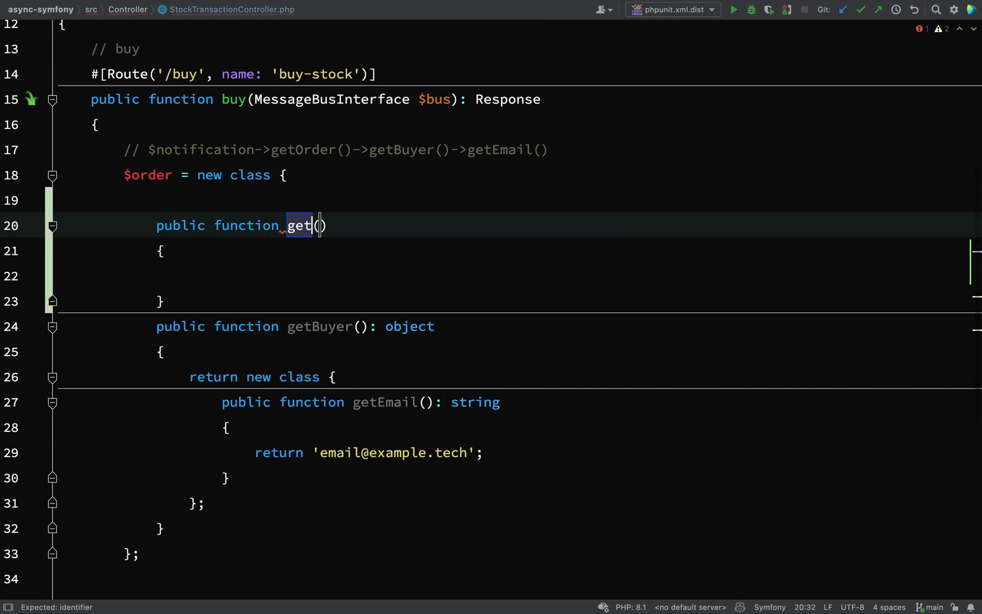
type("Id")
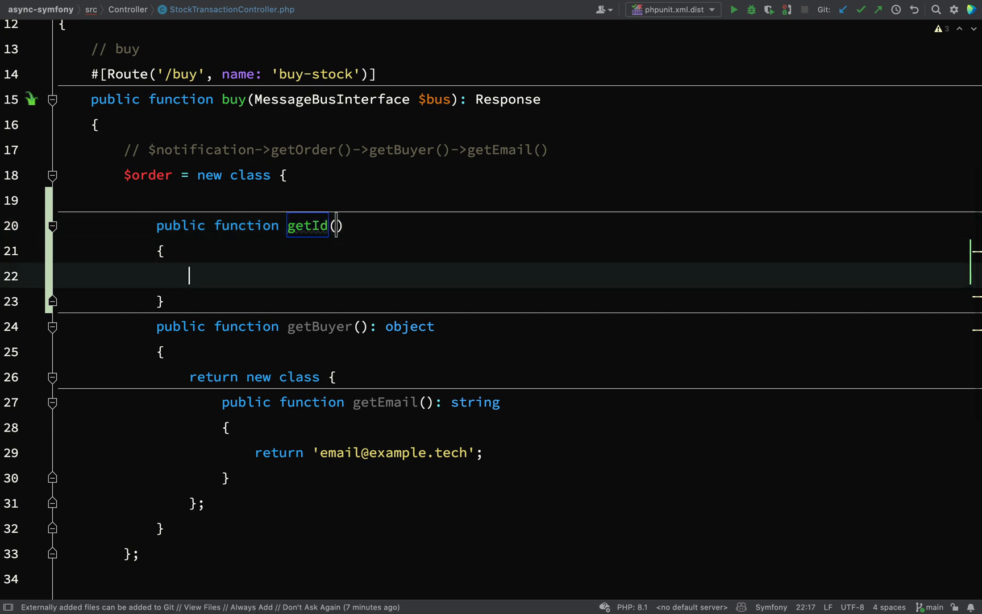
type("return")
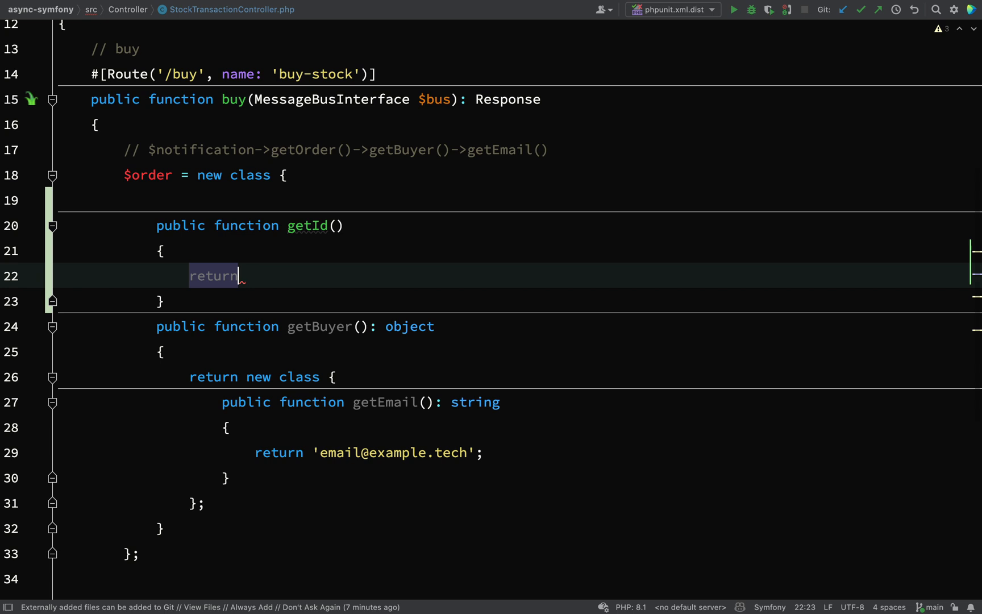
type("1;")
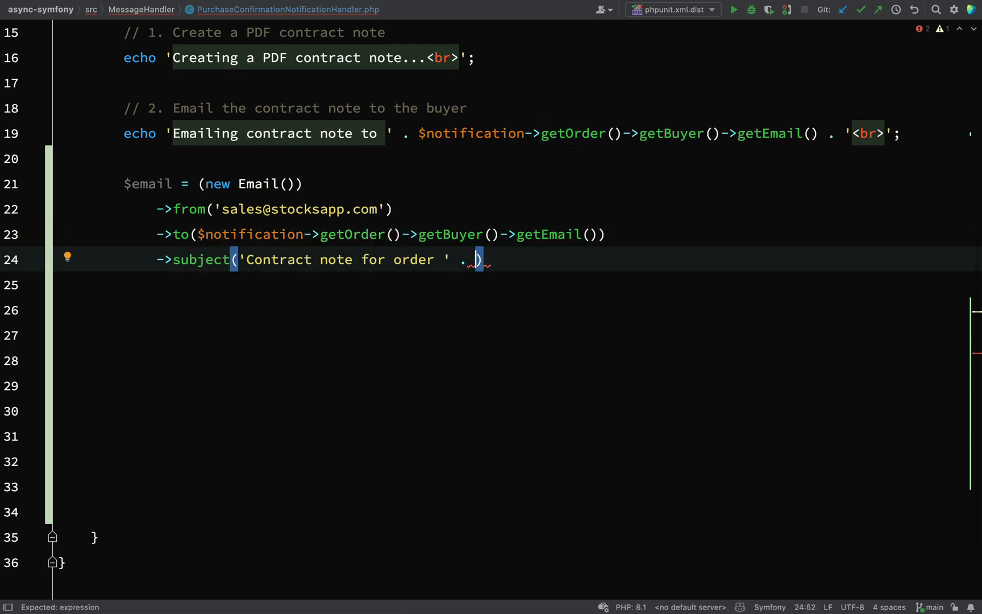
Step: End the subject with the order id, add text 'Here is your contract note' and drop the attach call
type("$notification->getOrder()->getId())")
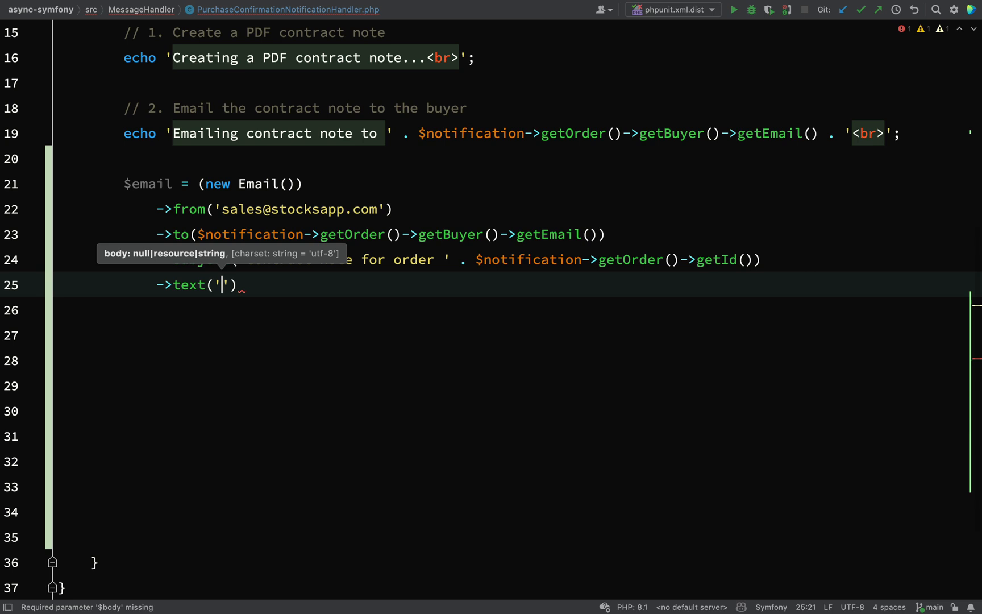
type("Here is")
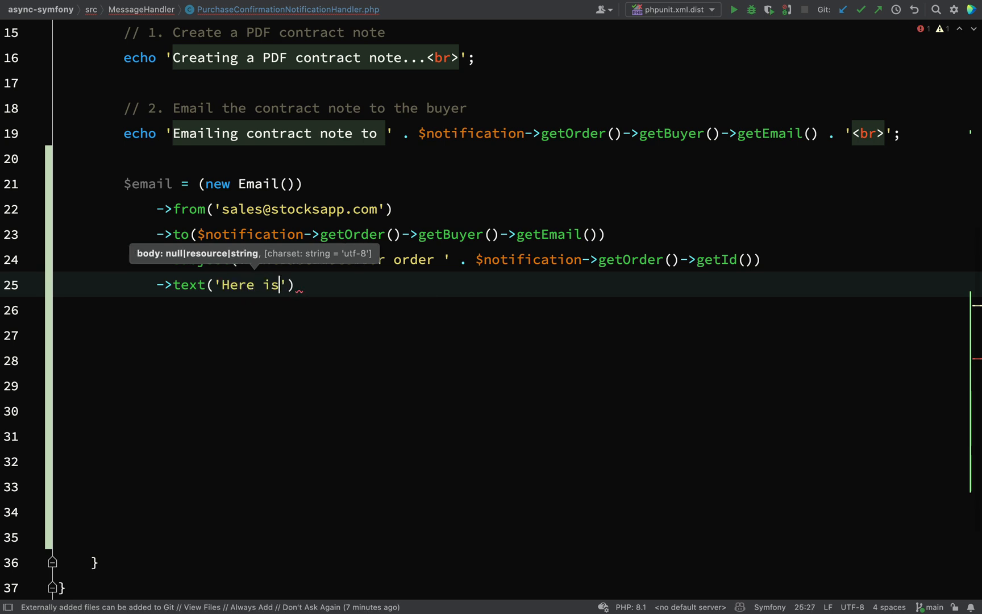
type("your contract no")
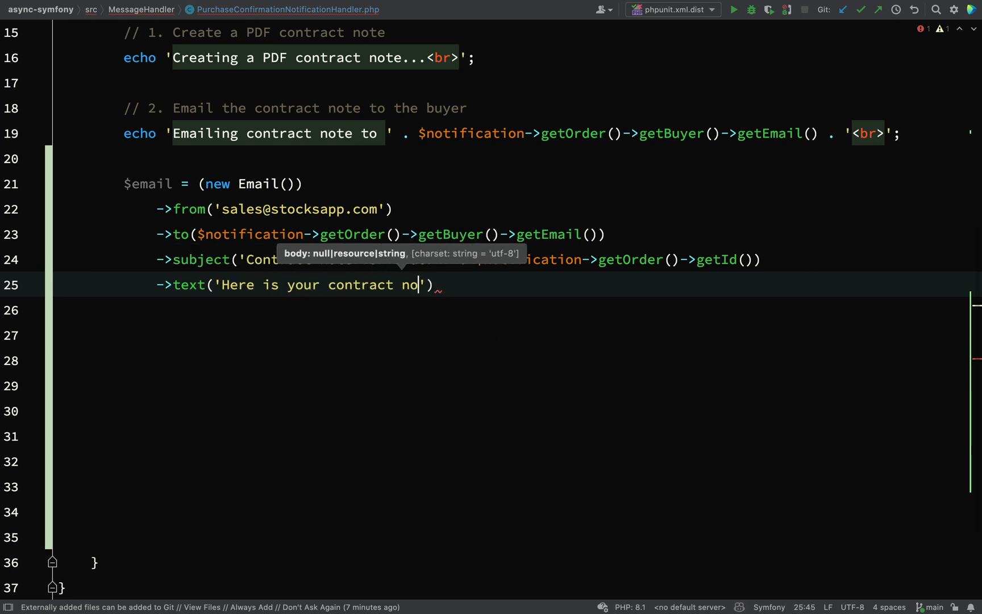
type("te")
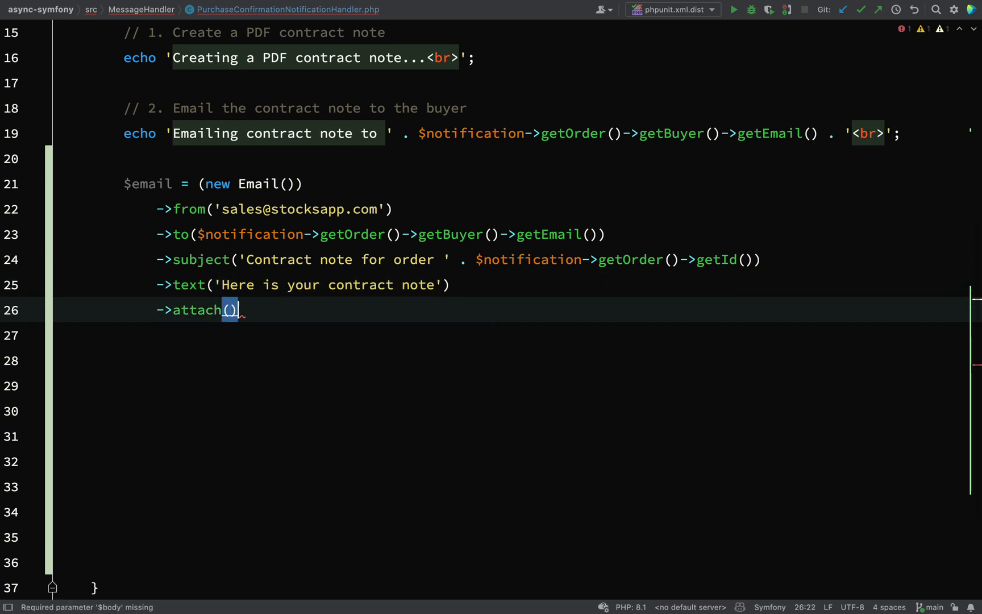
key("Backspace")
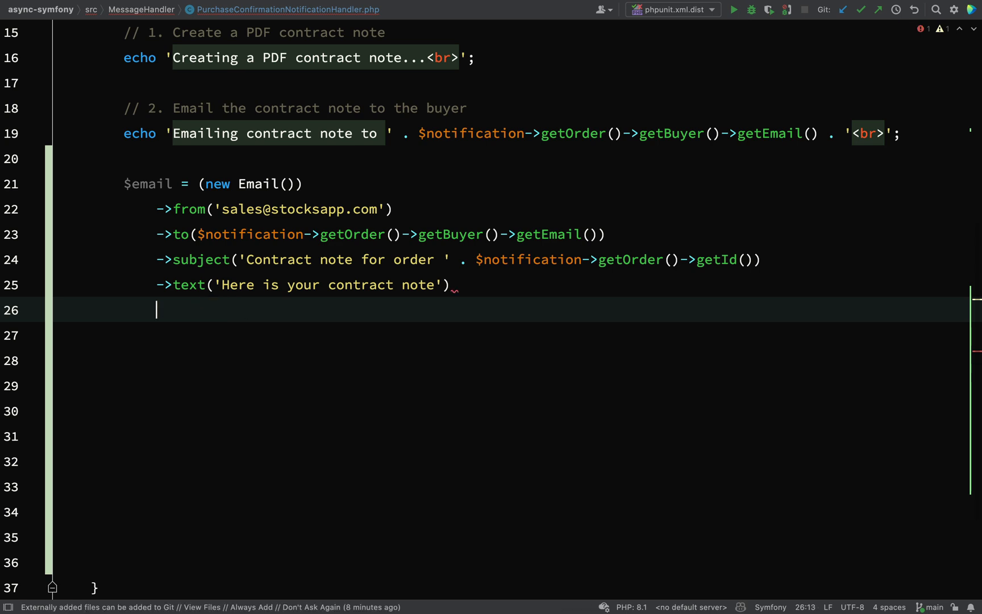
type(";")
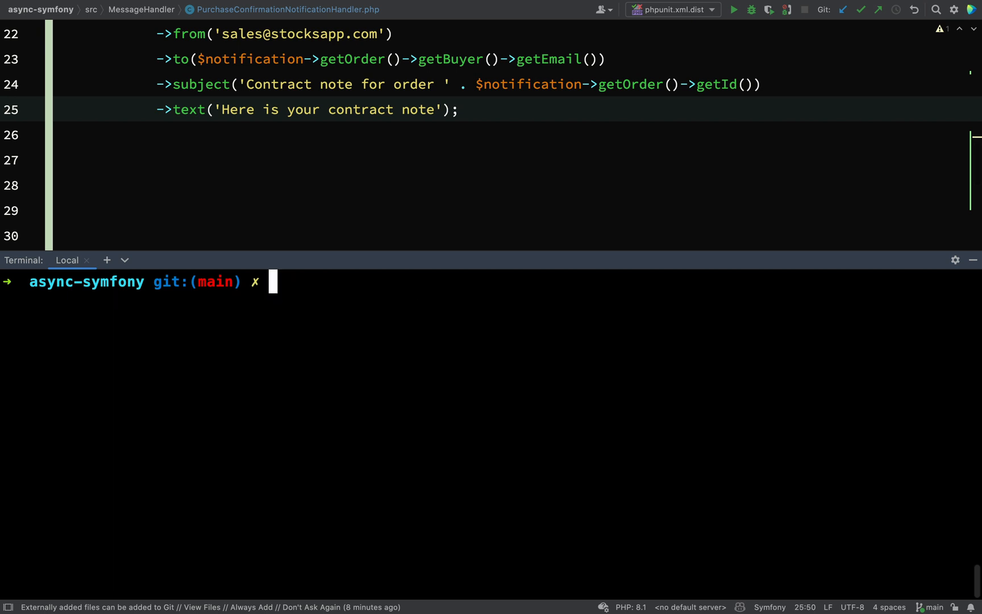
Step: Run php bin/console debug:autowiring mailer and review the listed mailer services
type("php b")
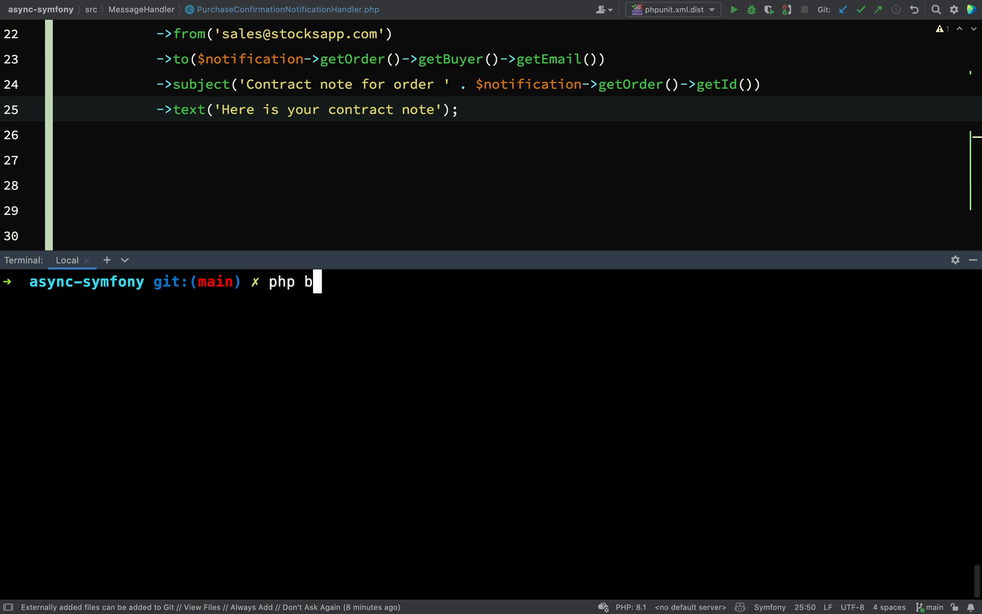
type("in/console d")
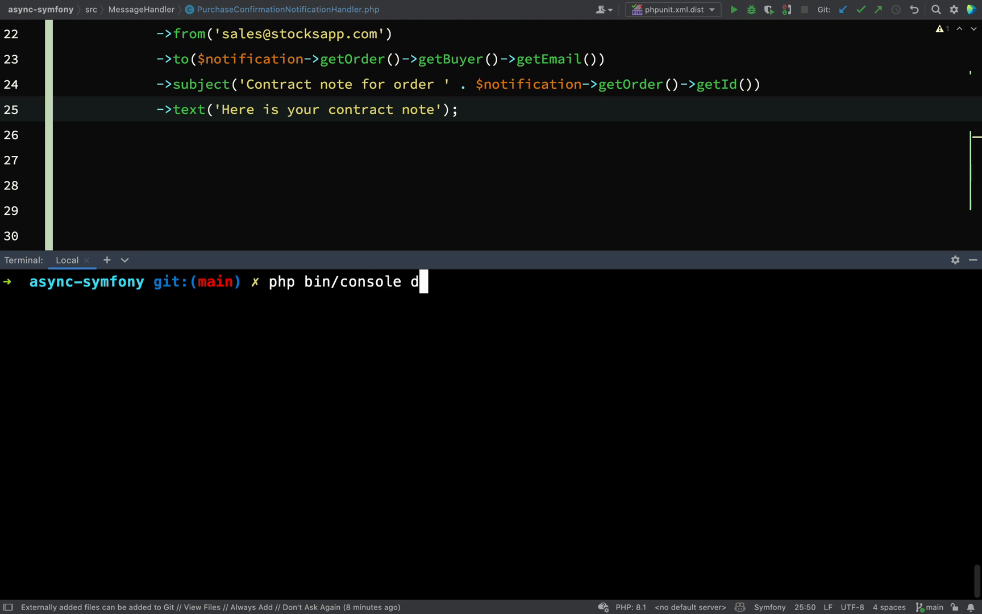
type("ebug:a")
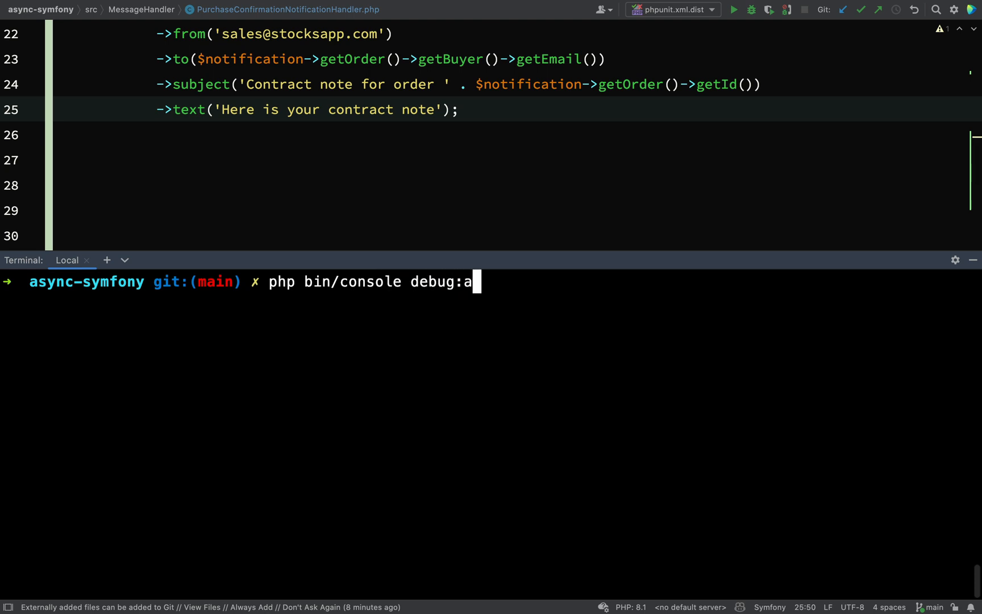
type("utowir")
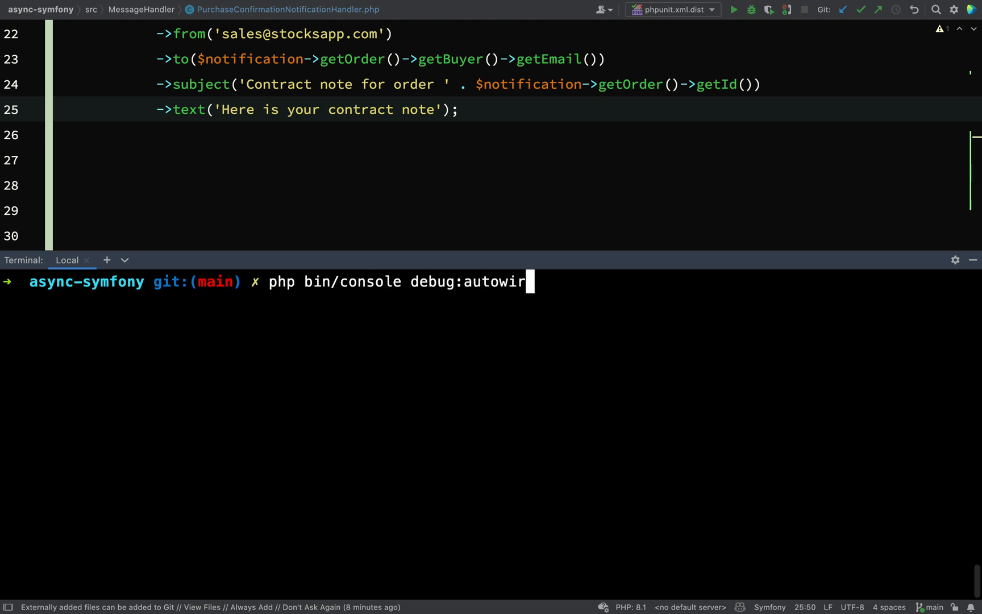
type("ing mai")
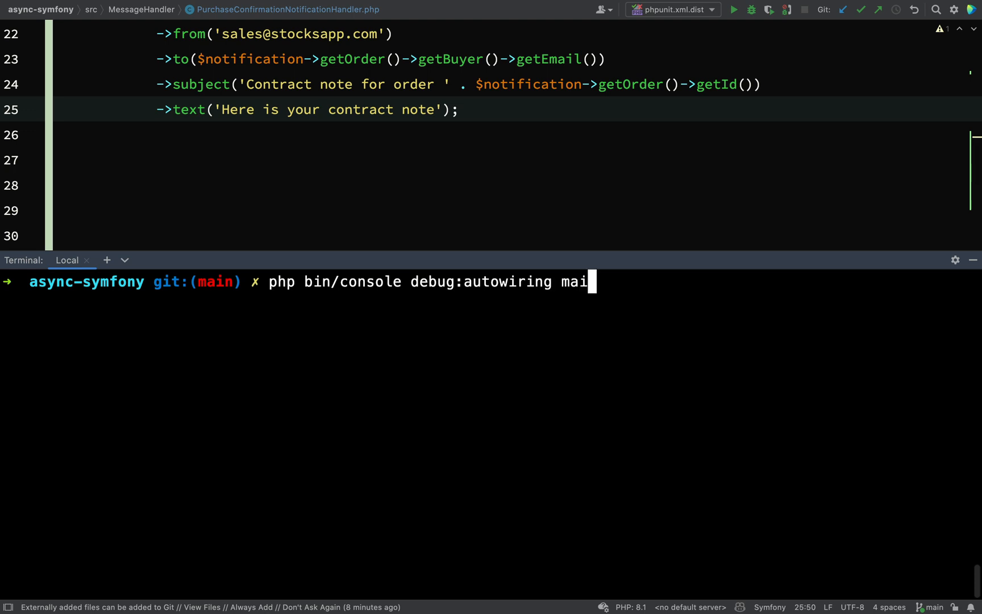
key("Return")
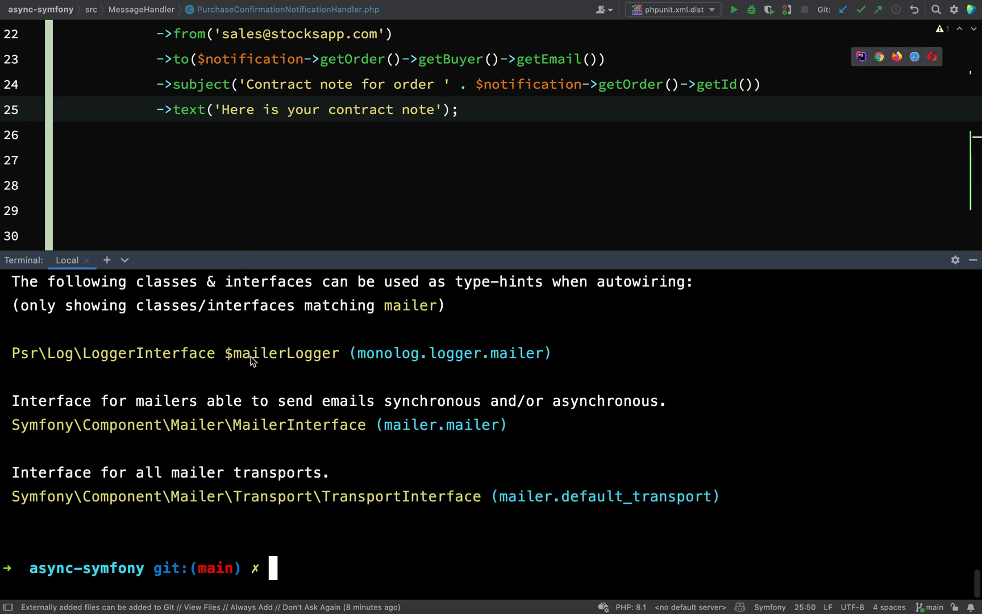
double_click(281, 352)
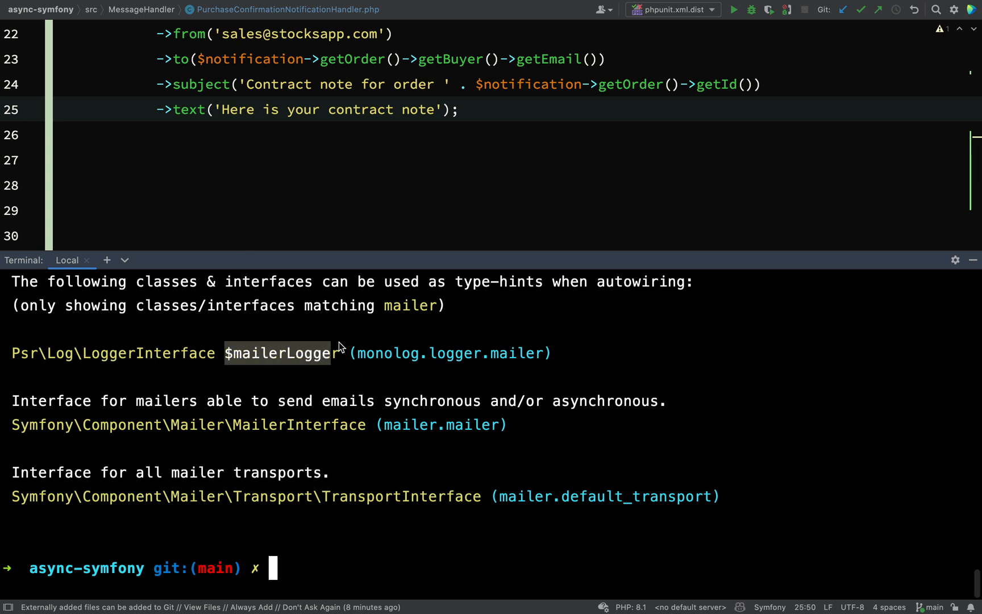
mouse_move(368, 425)
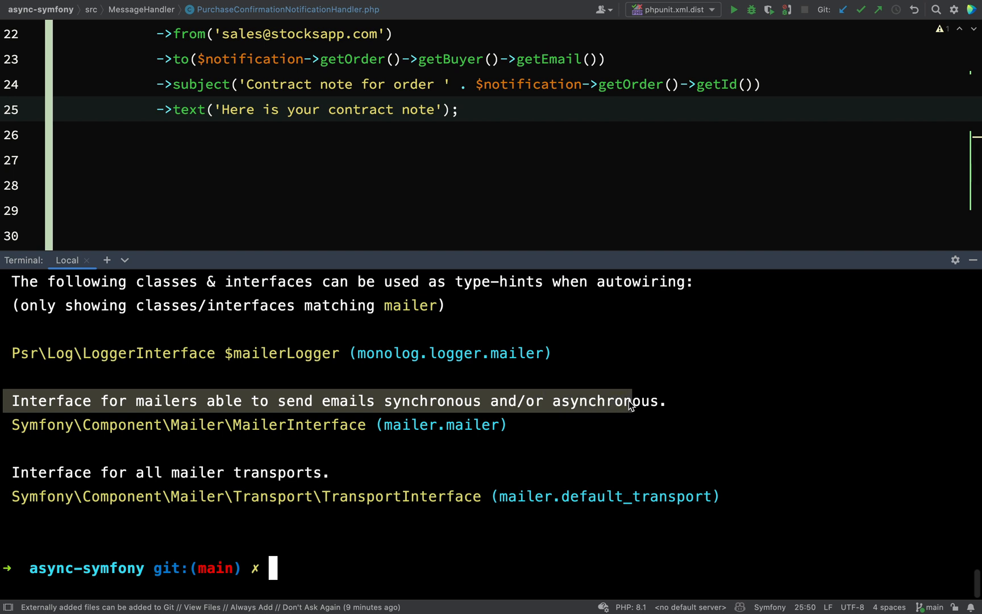
mouse_move(14, 472)
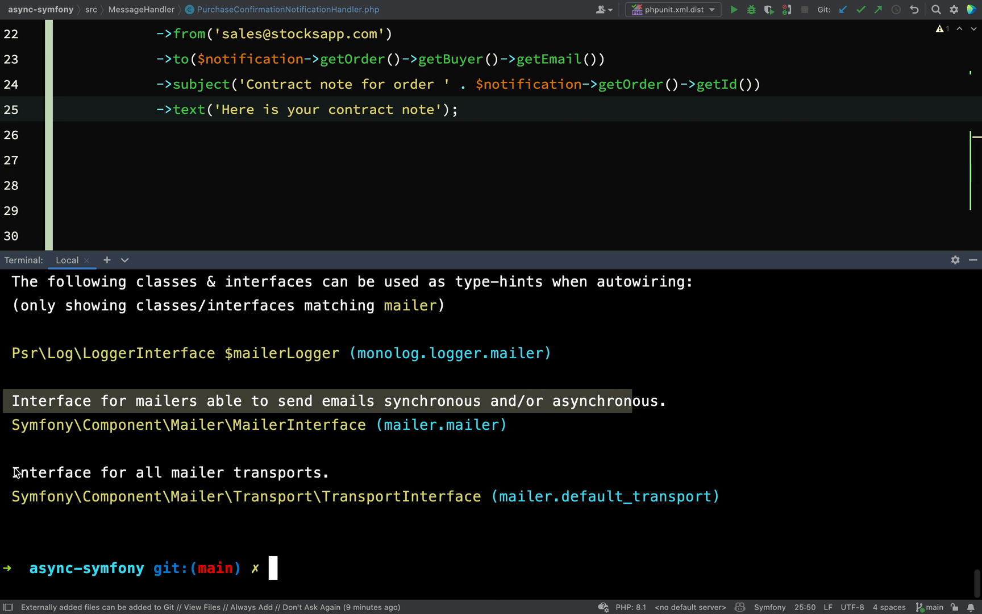
mouse_move(326, 469)
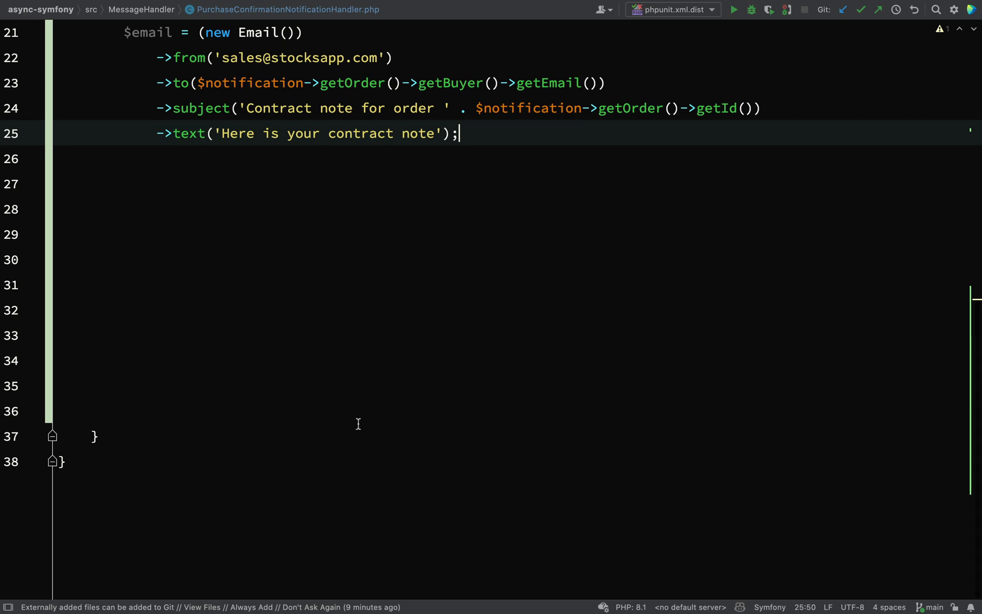
Step: Add a constructor injecting private MailerInterface $mailer into the handler
scroll("up", 3)
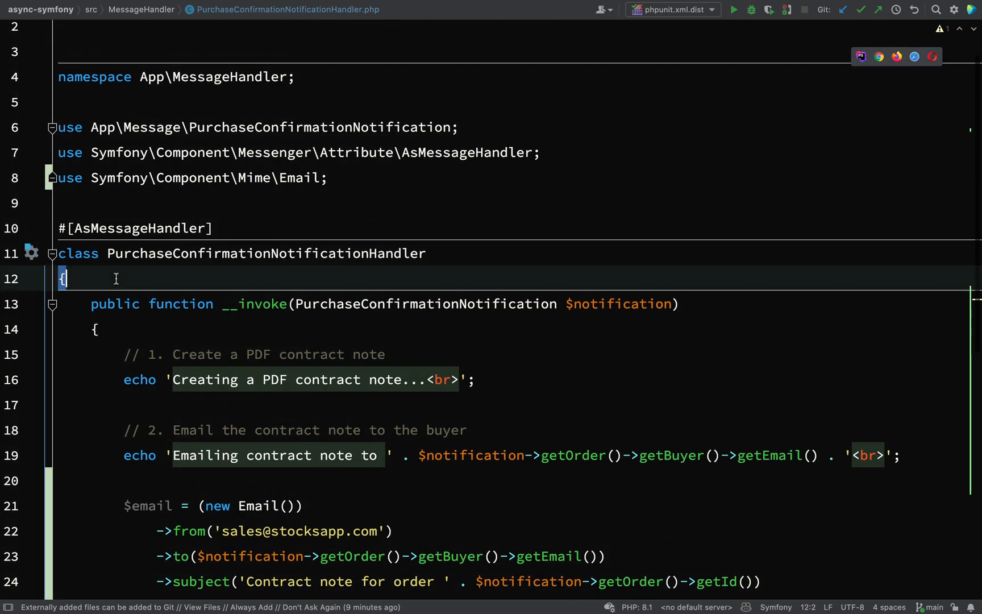
type("__construct(")
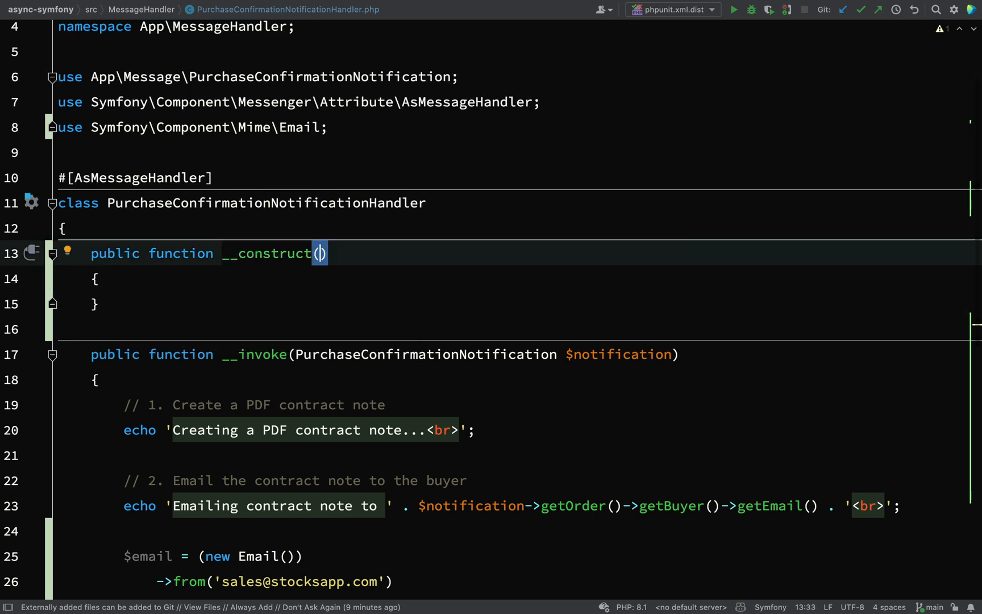
type("private MailerInterface $mailer")
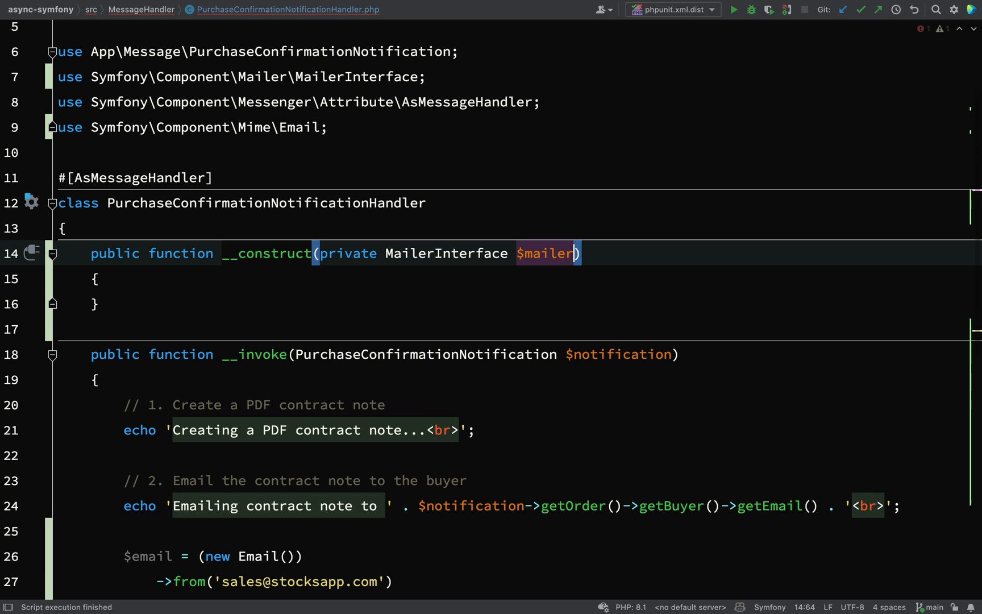
scroll("down", 3)
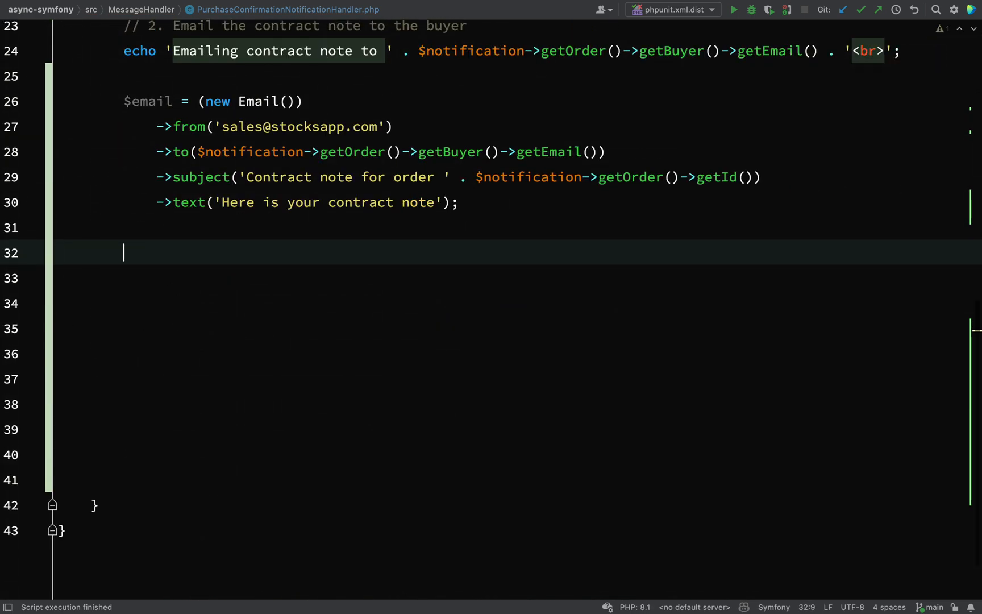
Step: Send the built email with $this->mailer->send($email)
type("$this")
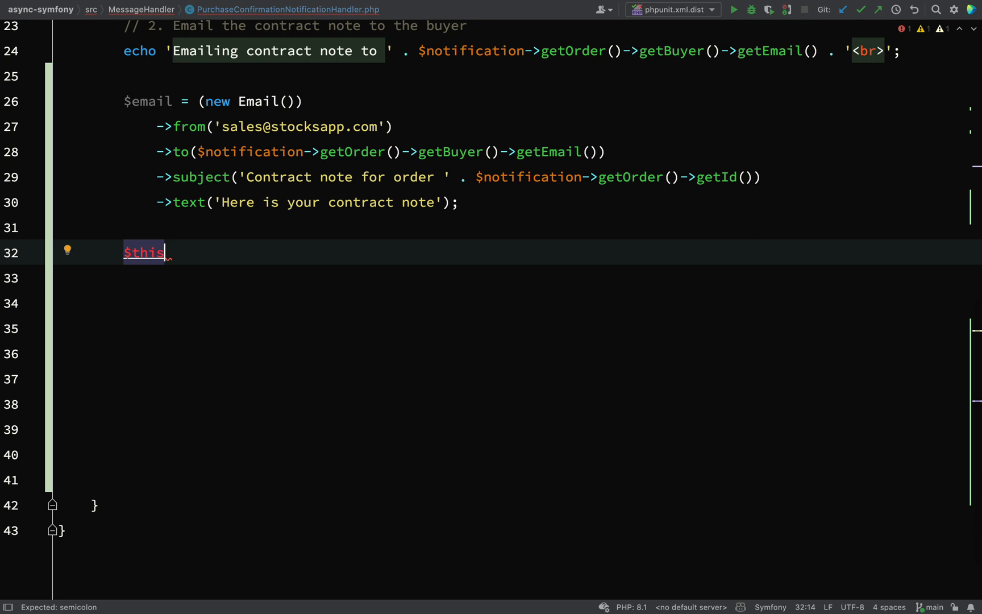
type("->mailer")
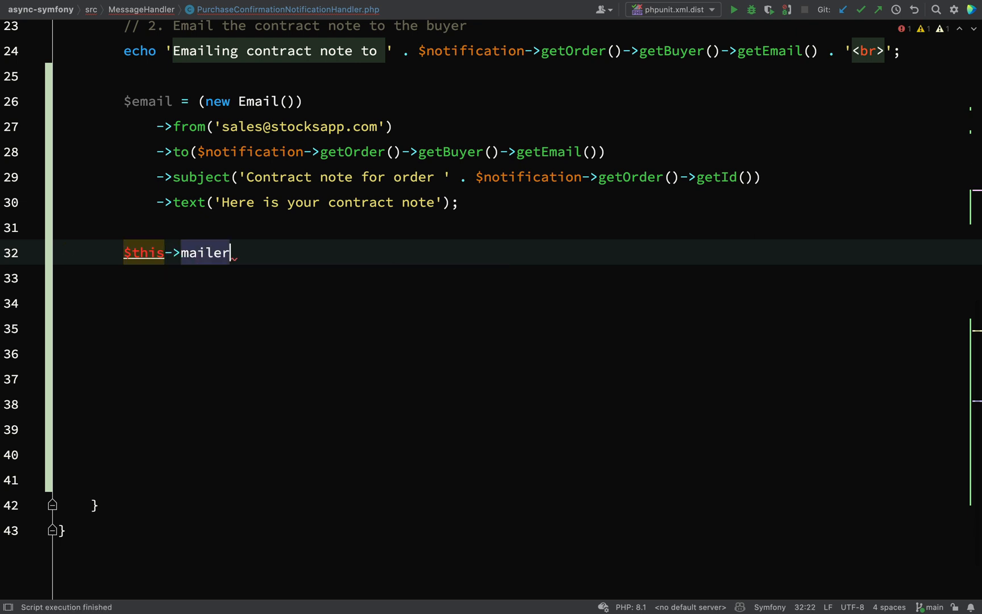
type("->send();")
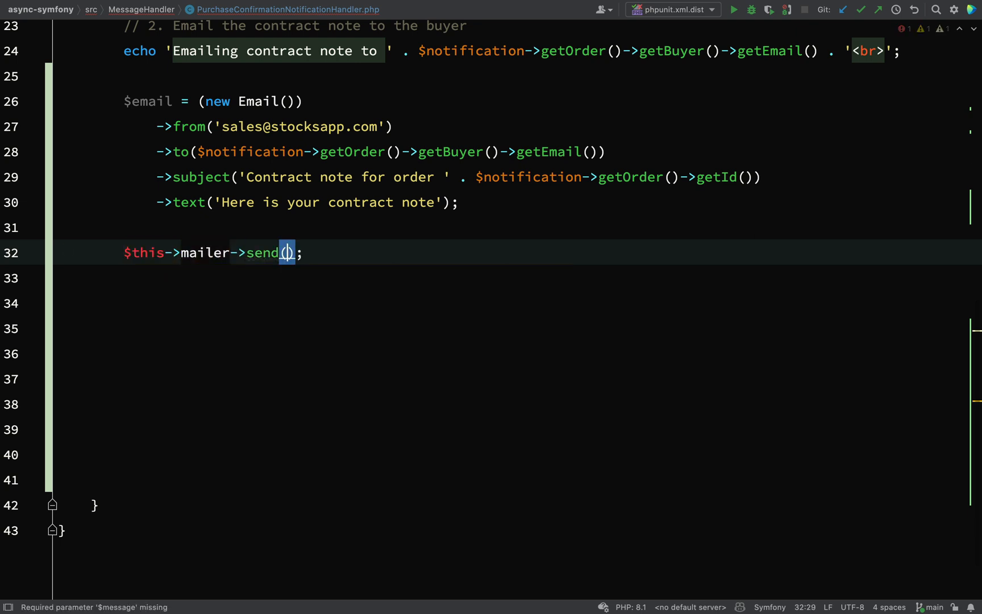
type("$email")
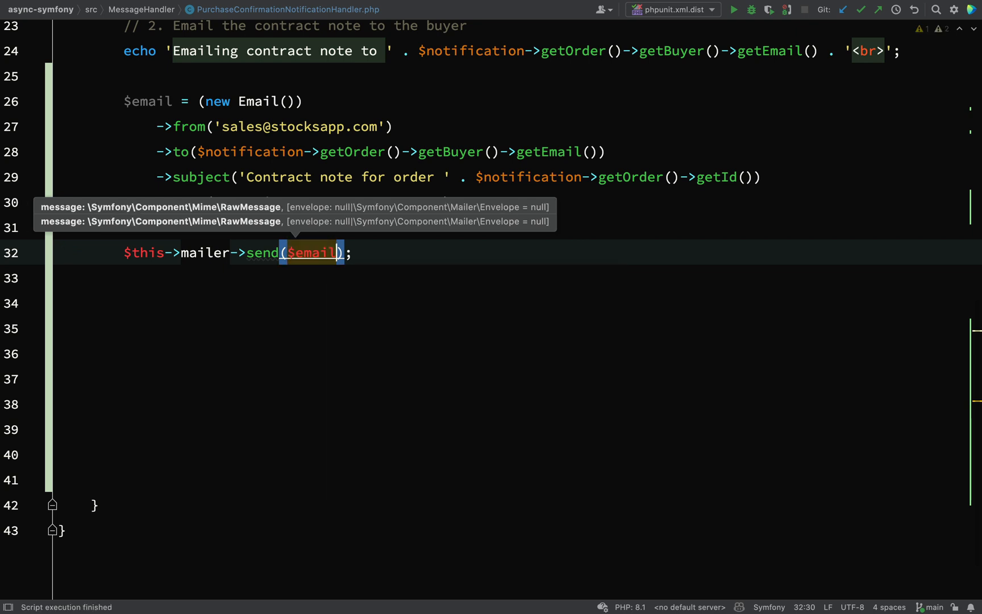
type("->text('Here is your contract note')")
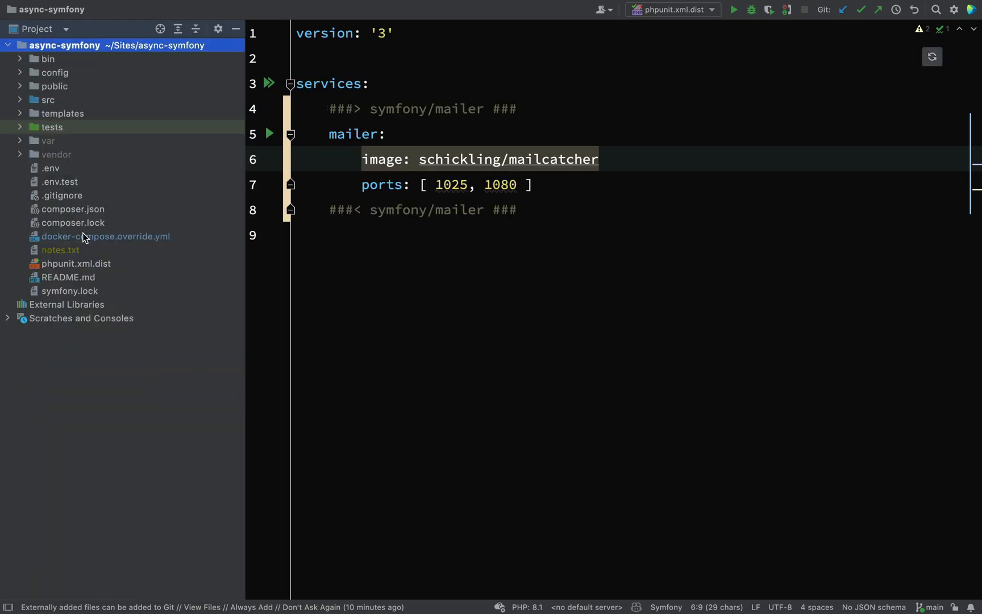
Step: Copy docker-compose.override.yml as docker-compose.yml in the project root
left_click(106, 236)
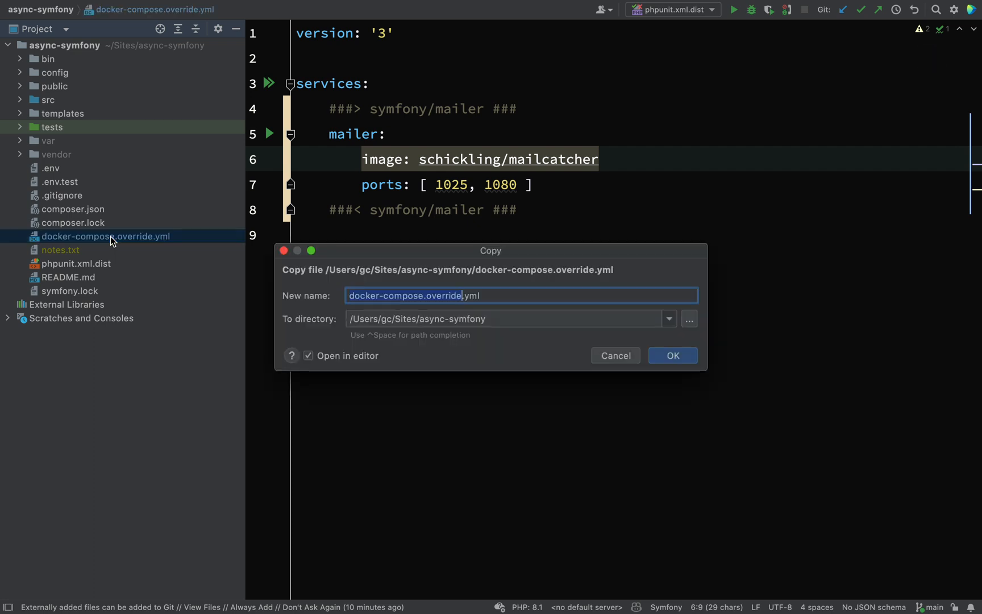
key("Backspace")
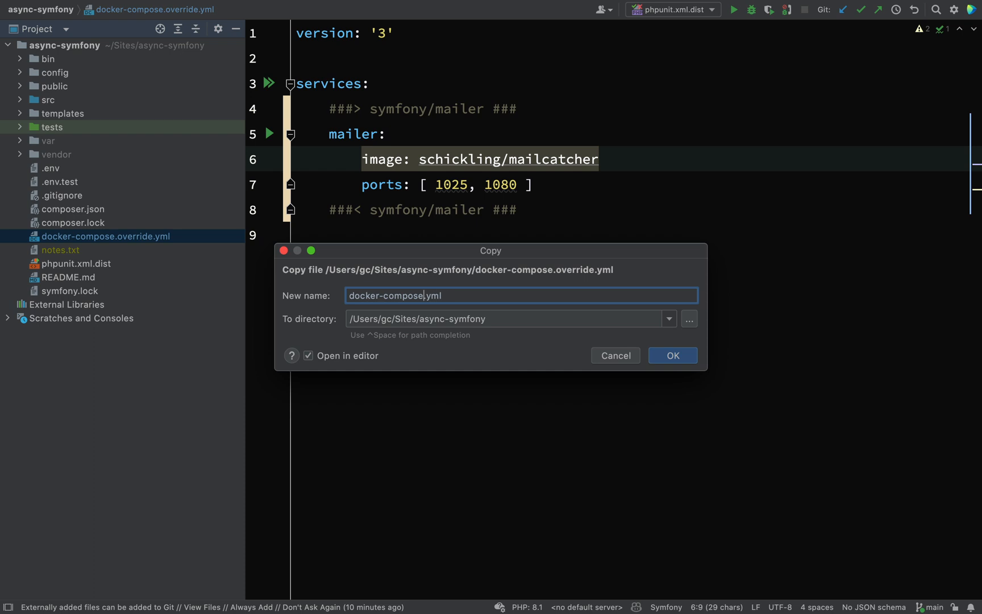
left_click(671, 355)
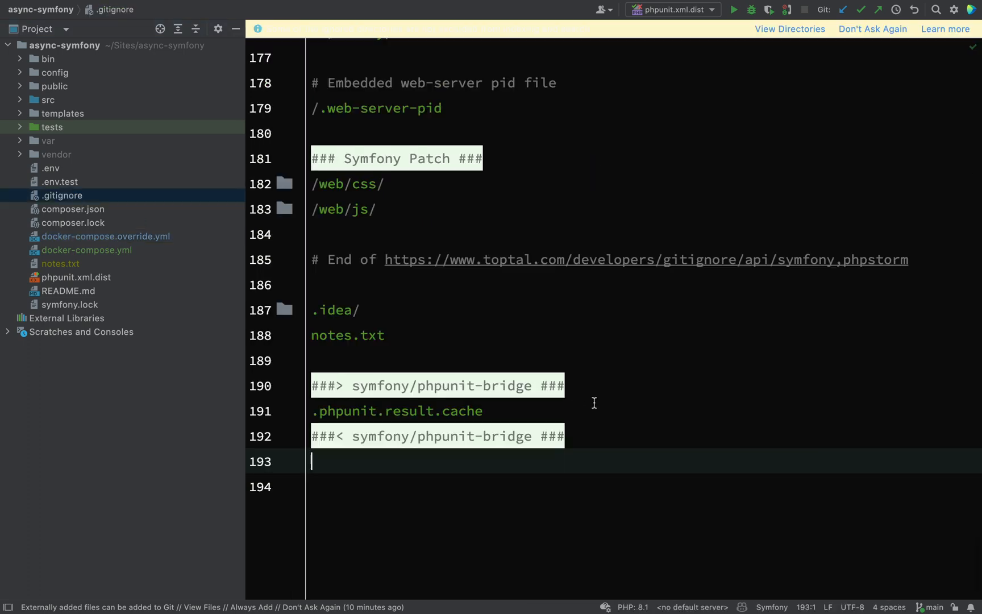
Step: Add docker-compose.override.yml to .gitignore and view docker-compose.yml's mailcatcher service
key("enter")
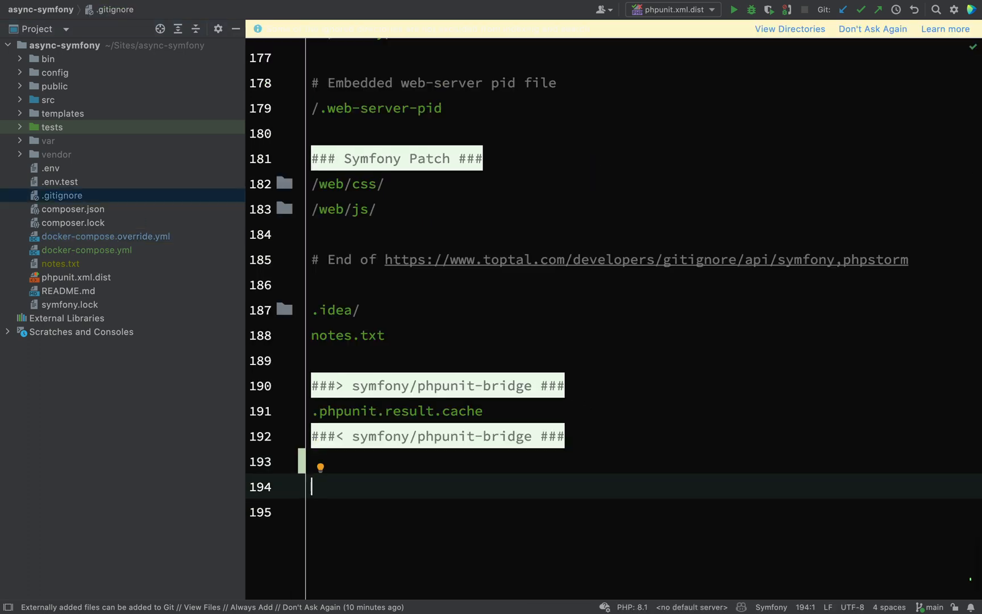
type("docker-compose.override.yml")
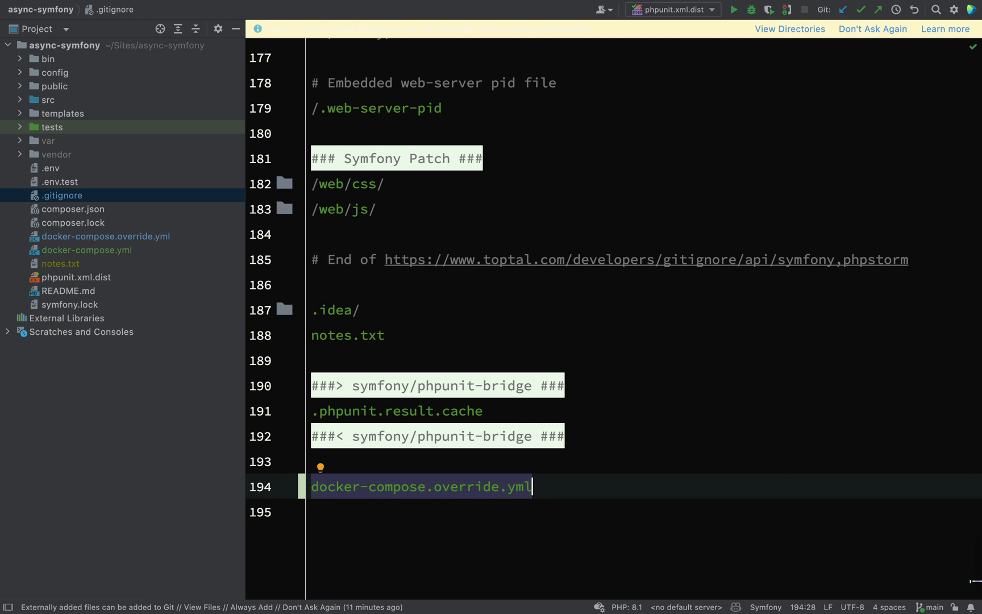
mouse_move(574, 395)
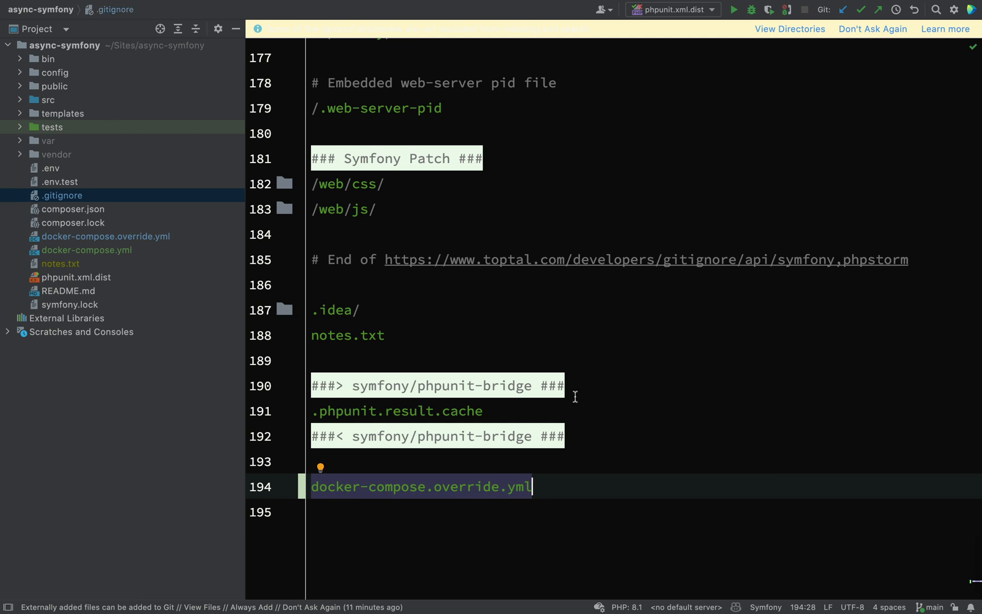
left_click(86, 249)
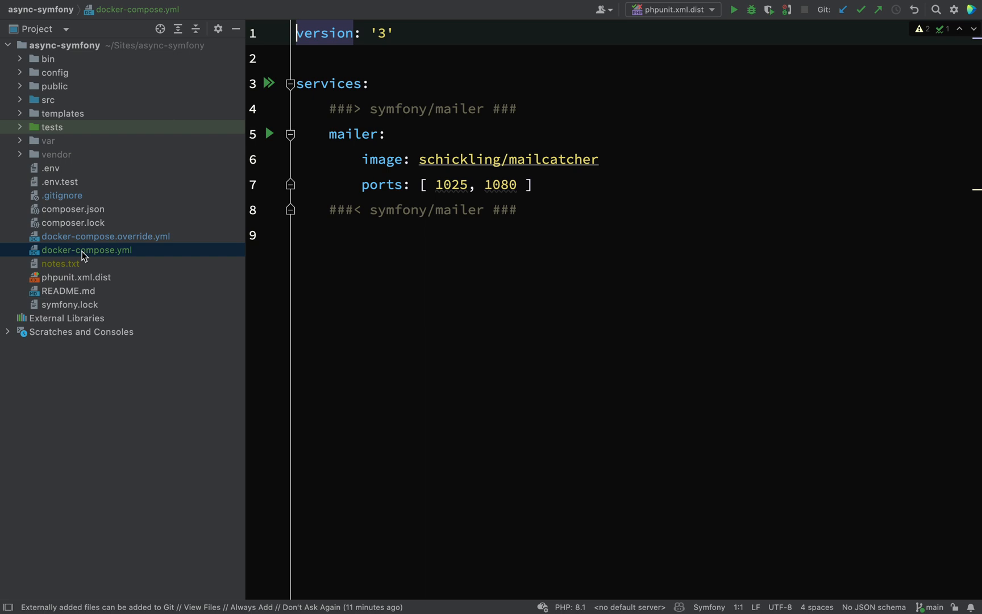
left_click(20, 71)
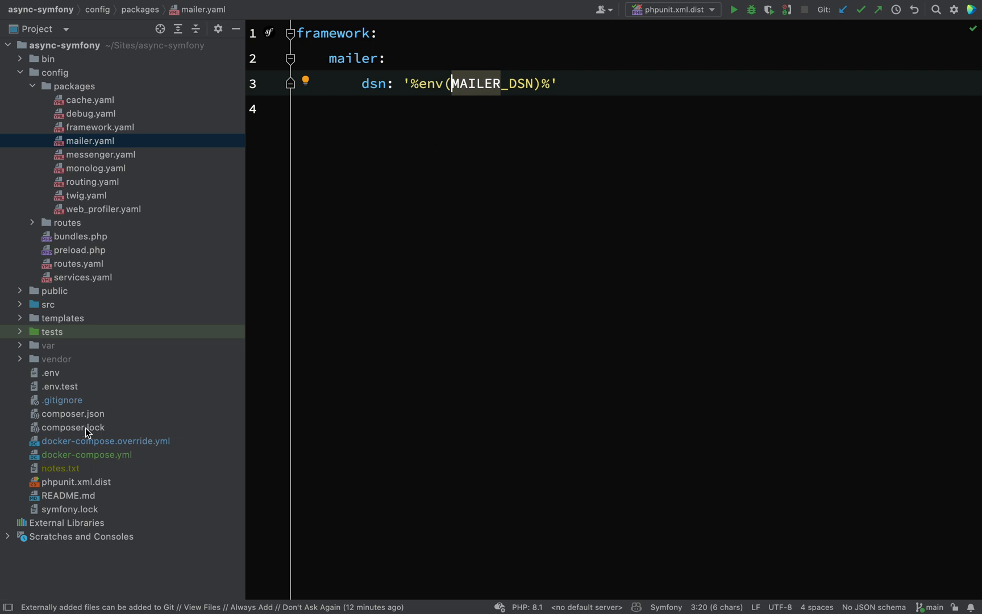
left_click(86, 454)
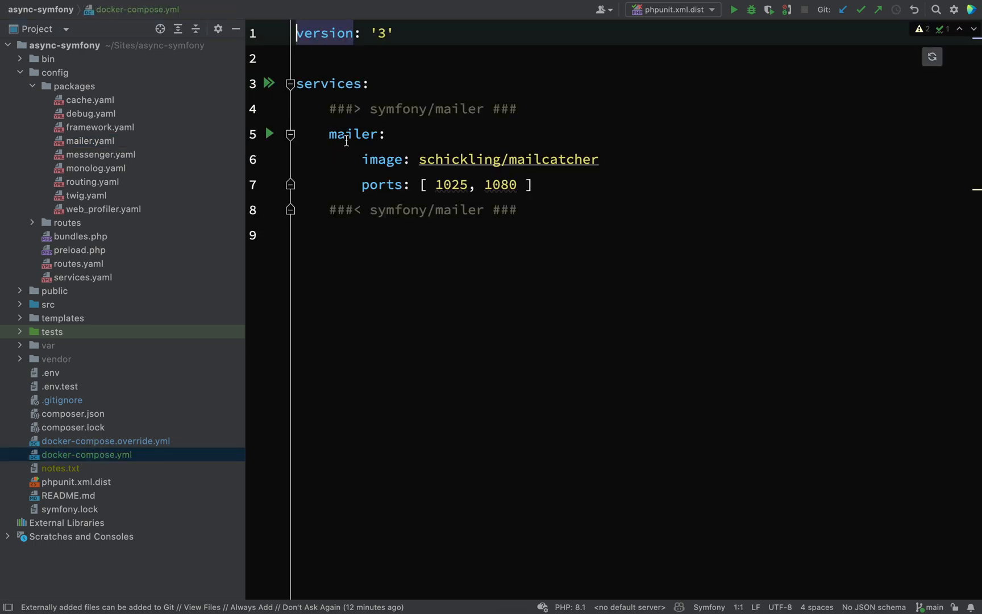
left_click(351, 133)
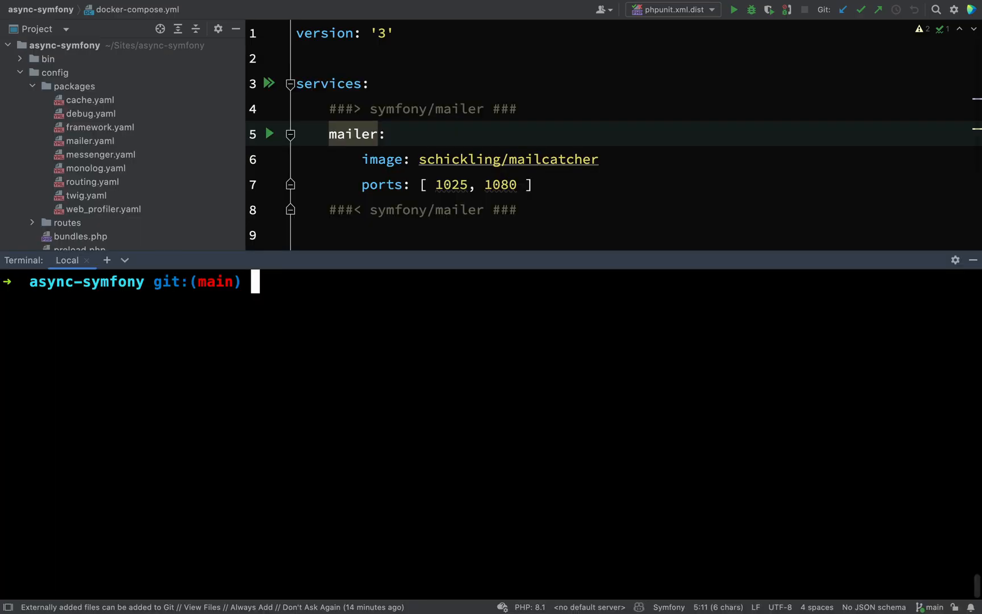
Step: Start the mailcatcher container in the background with docker-compose up -d
type("docker")
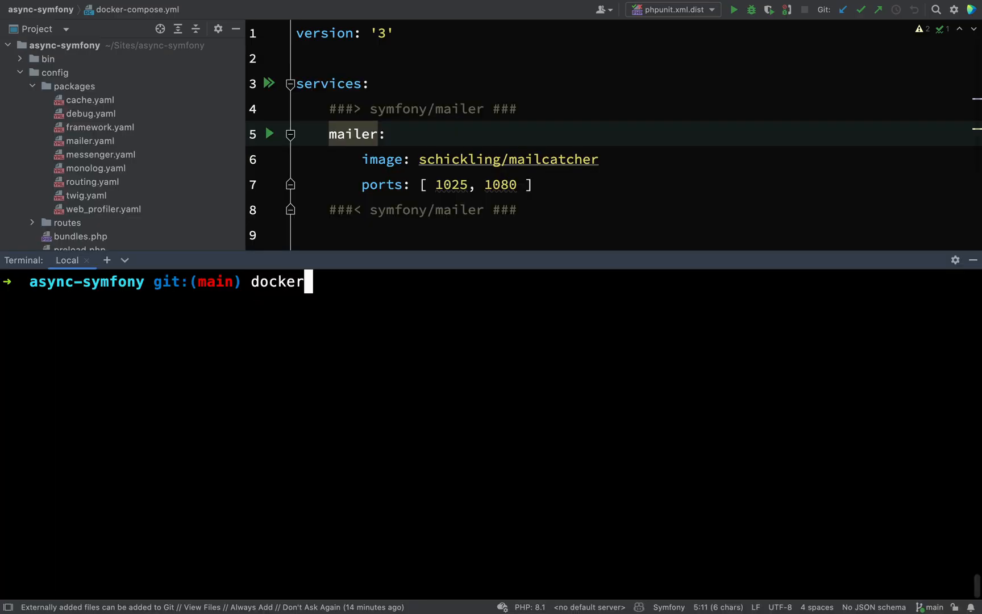
type("-compose")
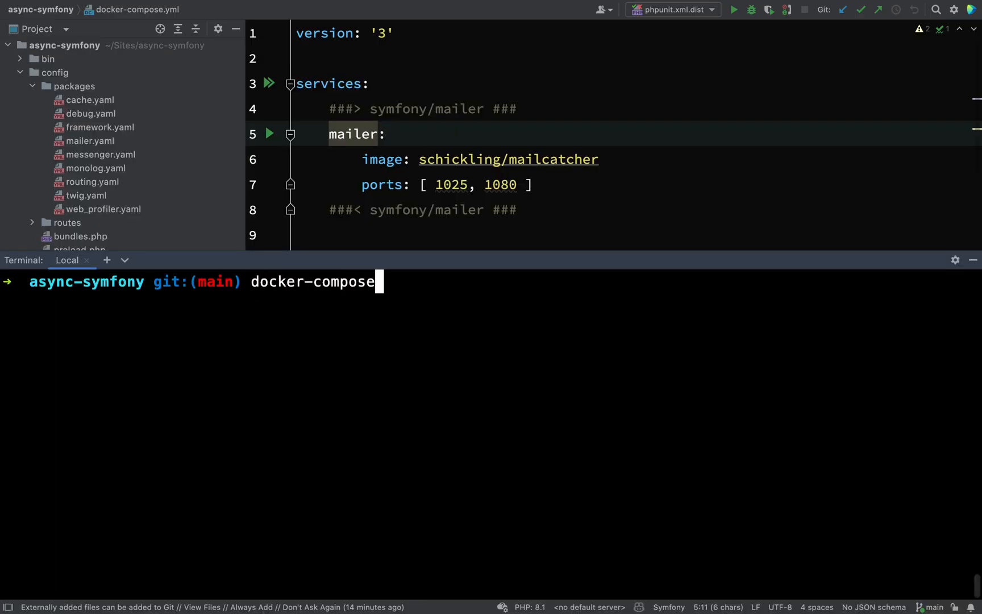
type("down")
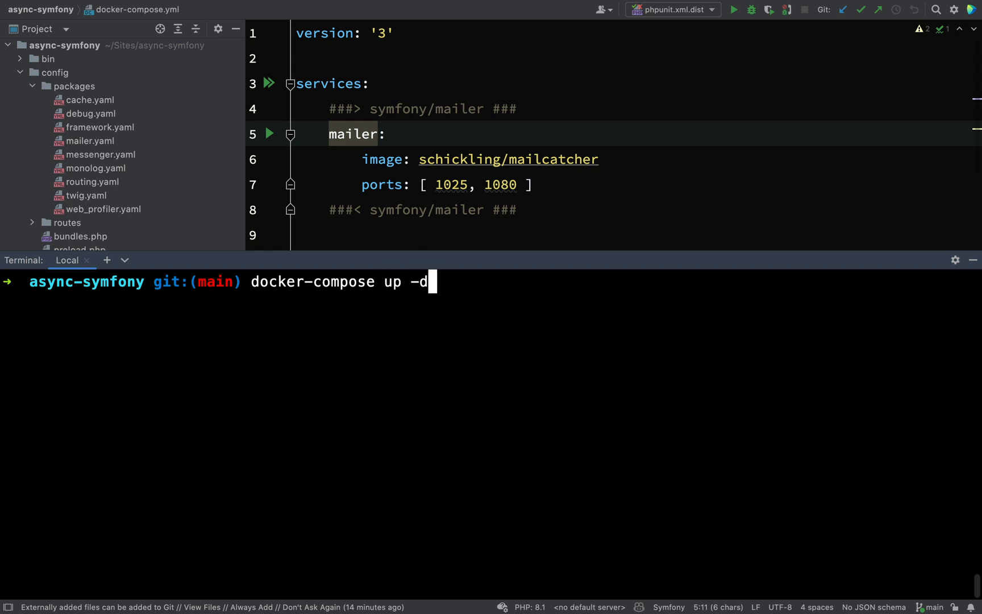
key("Return")
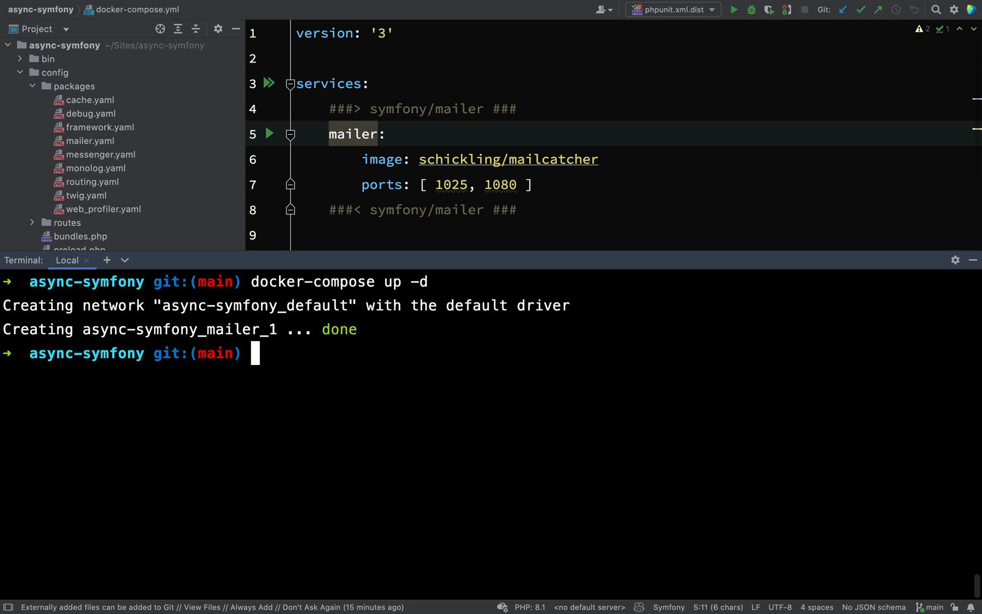
Step: Start the Symfony server in the background with symfony server:start -d
type("sym")
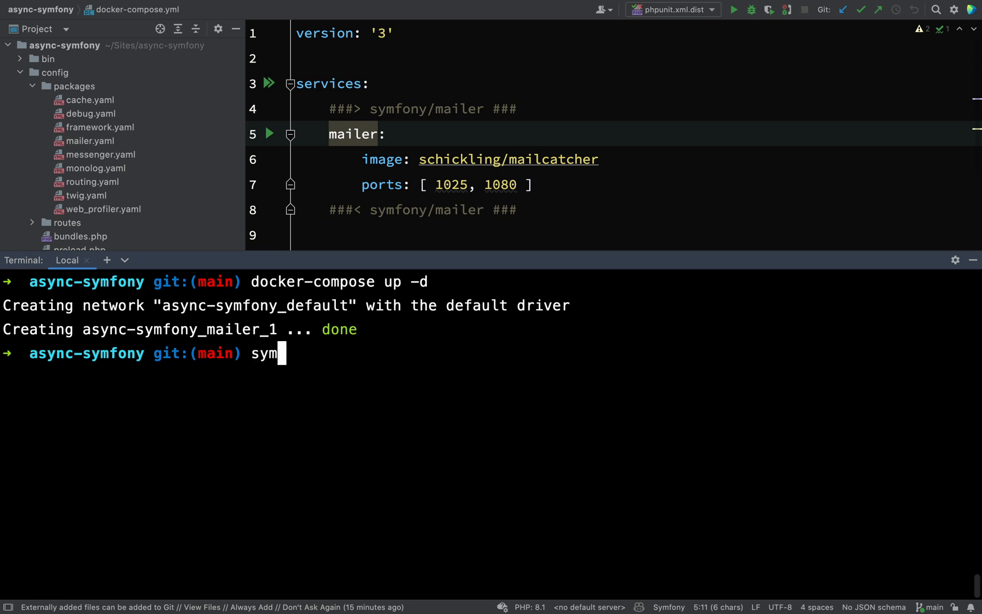
type("fon")
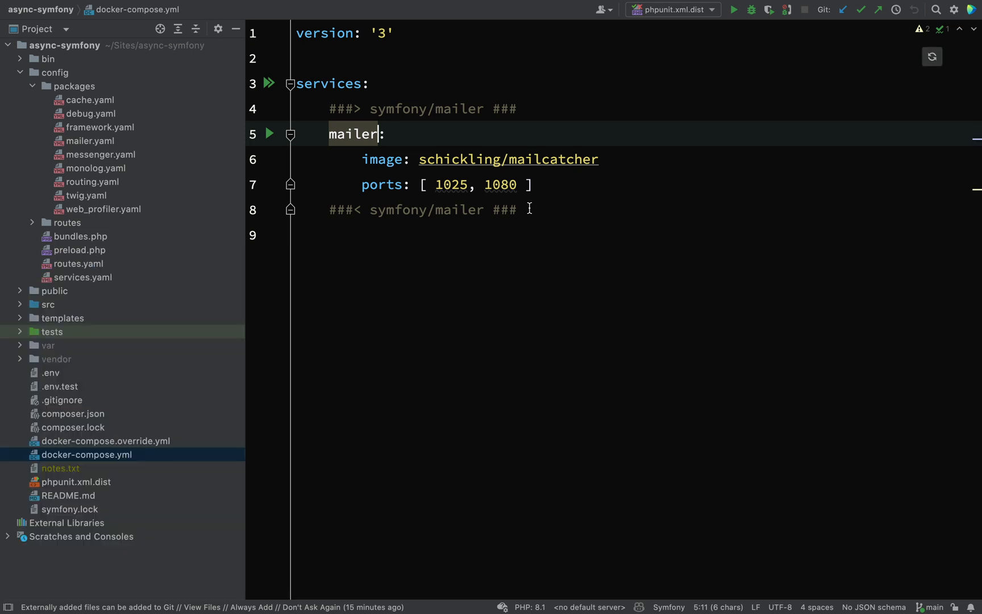
mouse_move(341, 133)
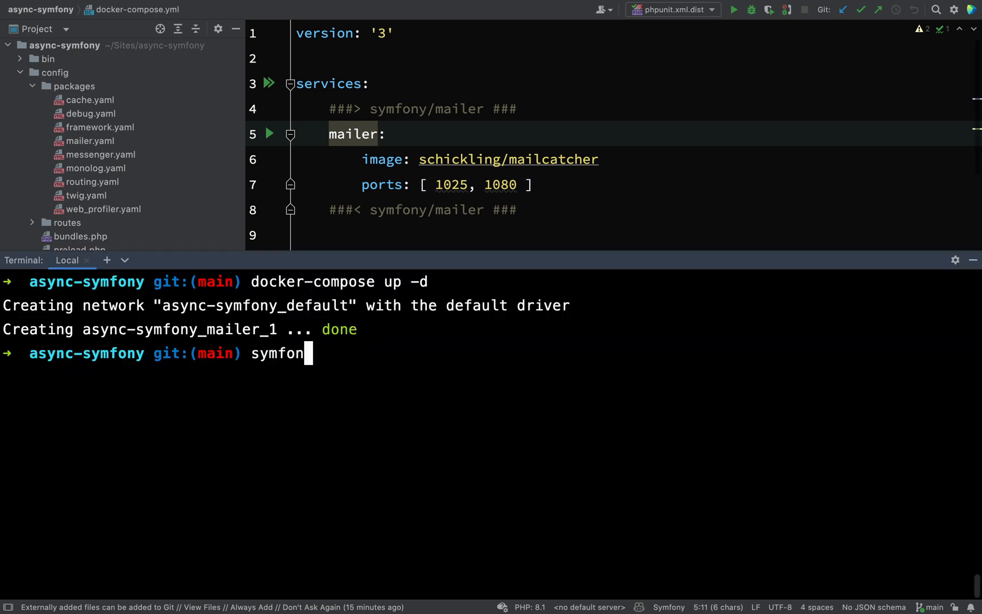
type("server")
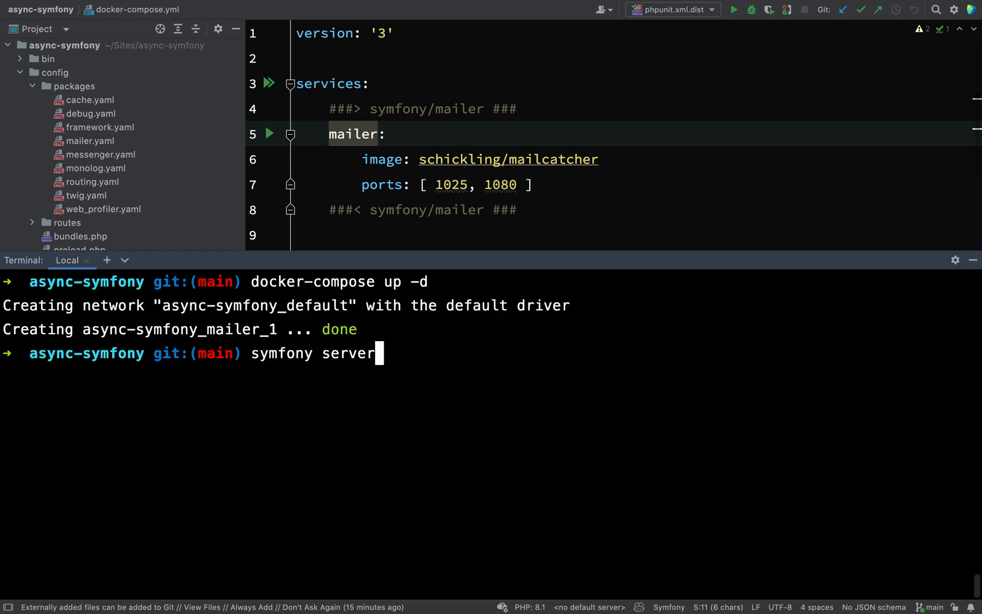
type(":start -d")
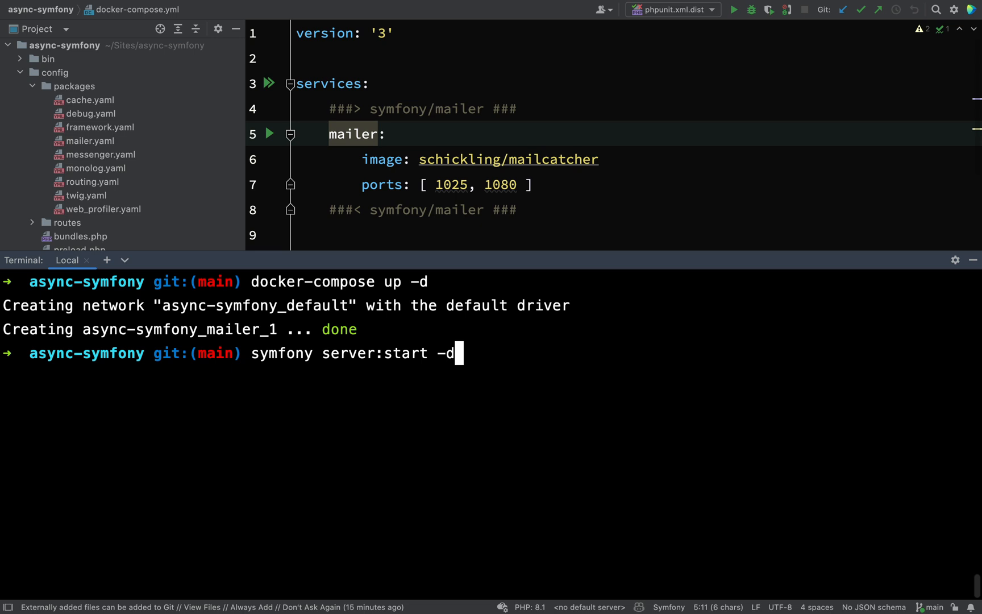
key("Return")
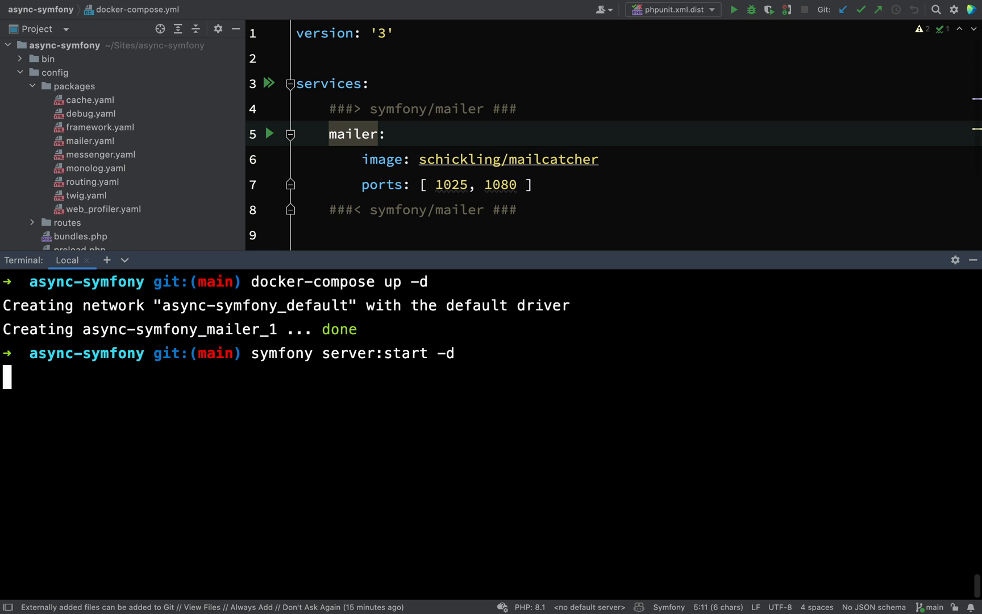
key("Return")
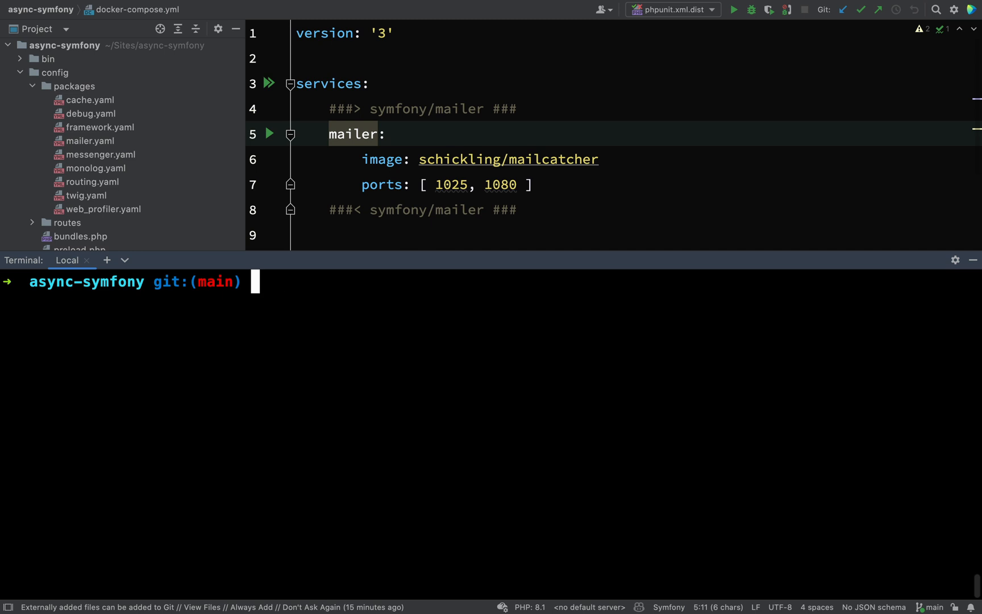
Step: Launch the MailCatcher inbox with symfony open:local:webmail
type("symf")
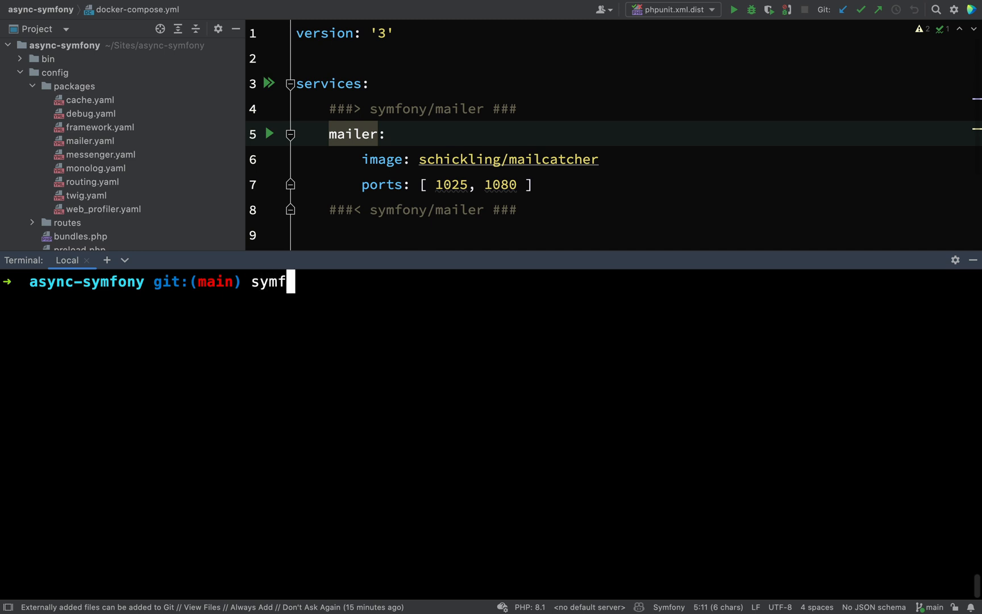
type("ony open:local:webmail")
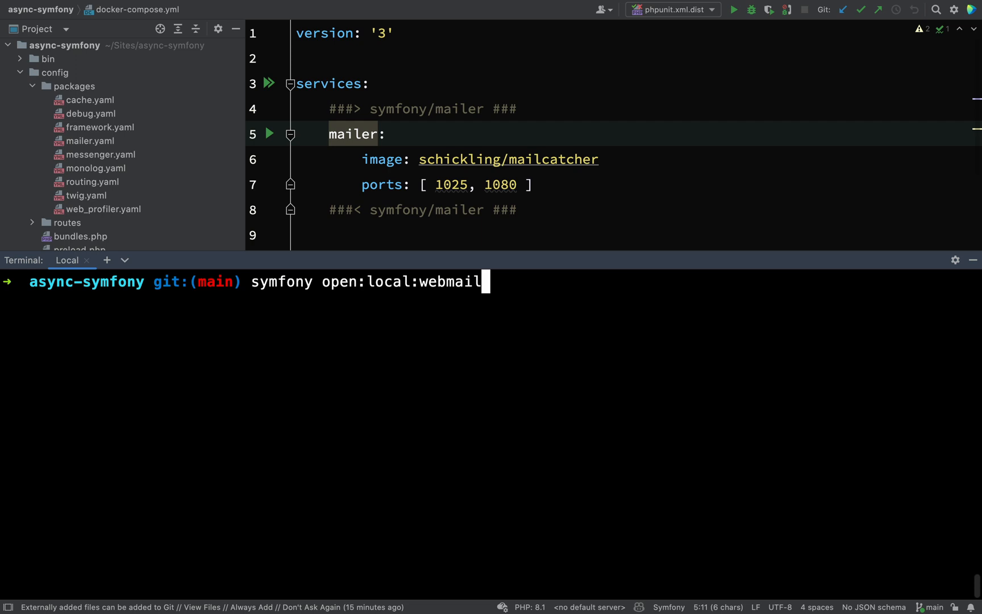
key("Return")
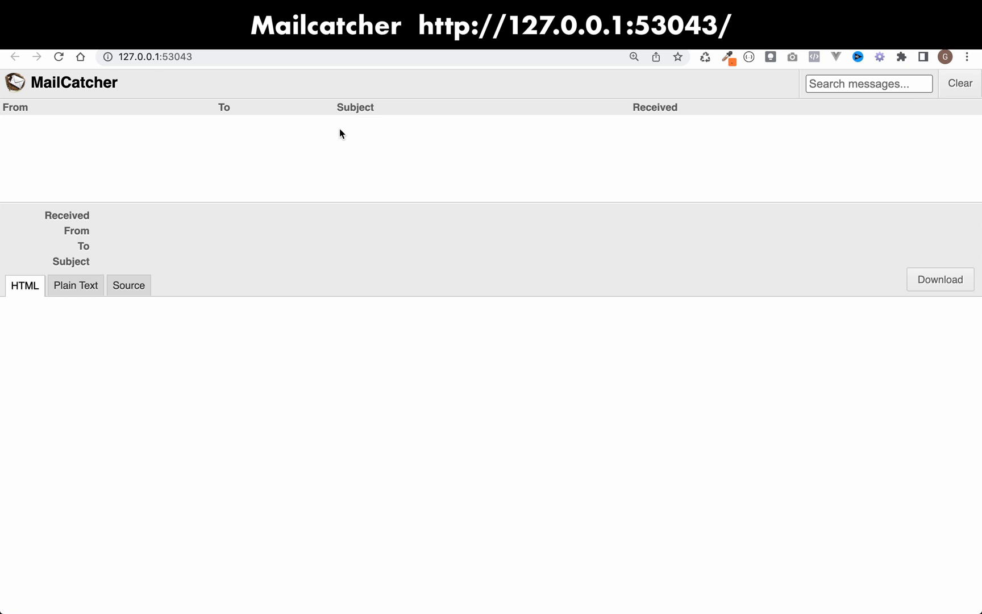
mouse_move(763, 150)
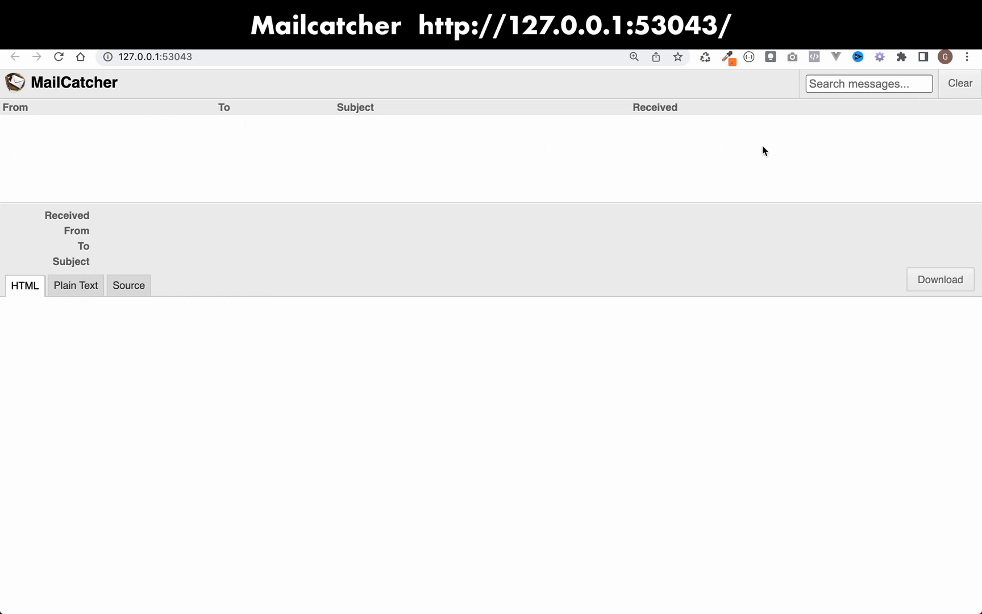
mouse_move(285, 346)
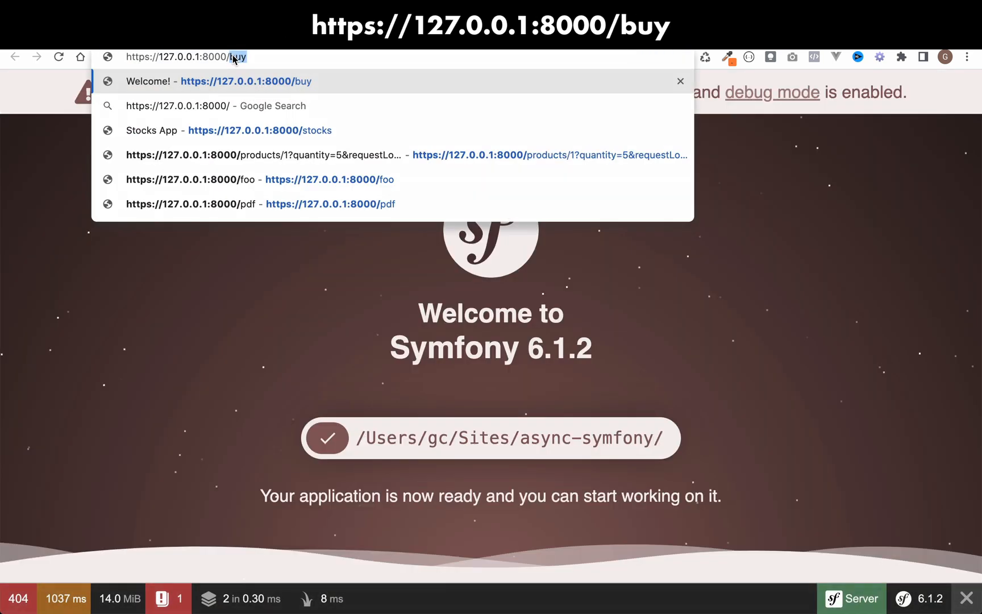
type("buy")
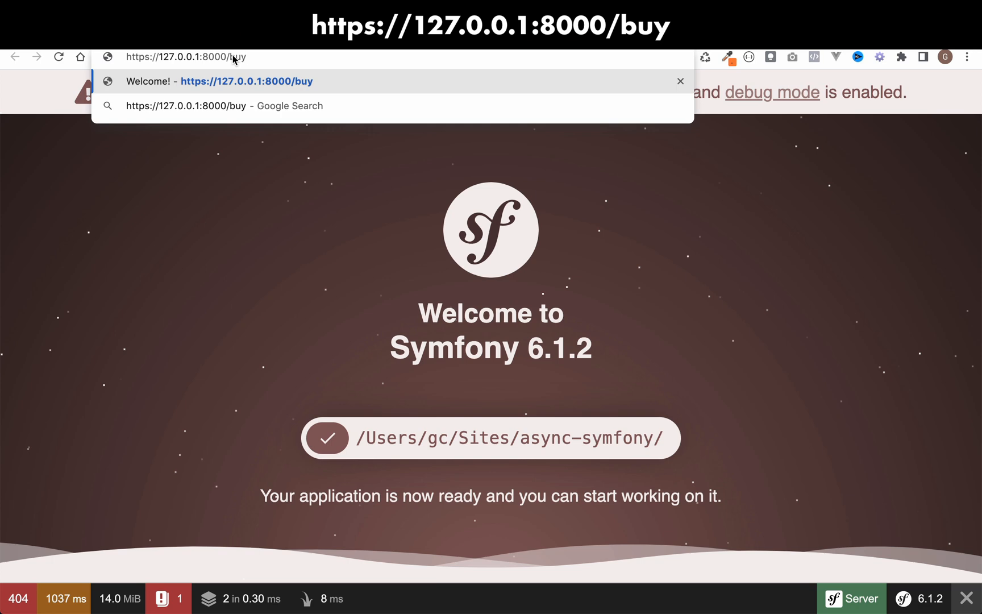
left_click(247, 80)
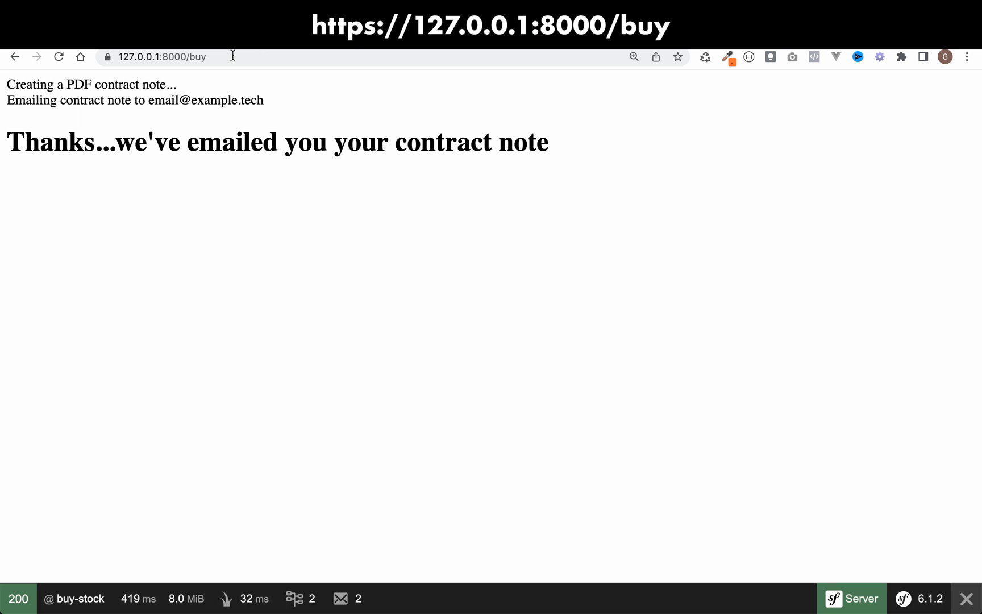
mouse_move(70, 108)
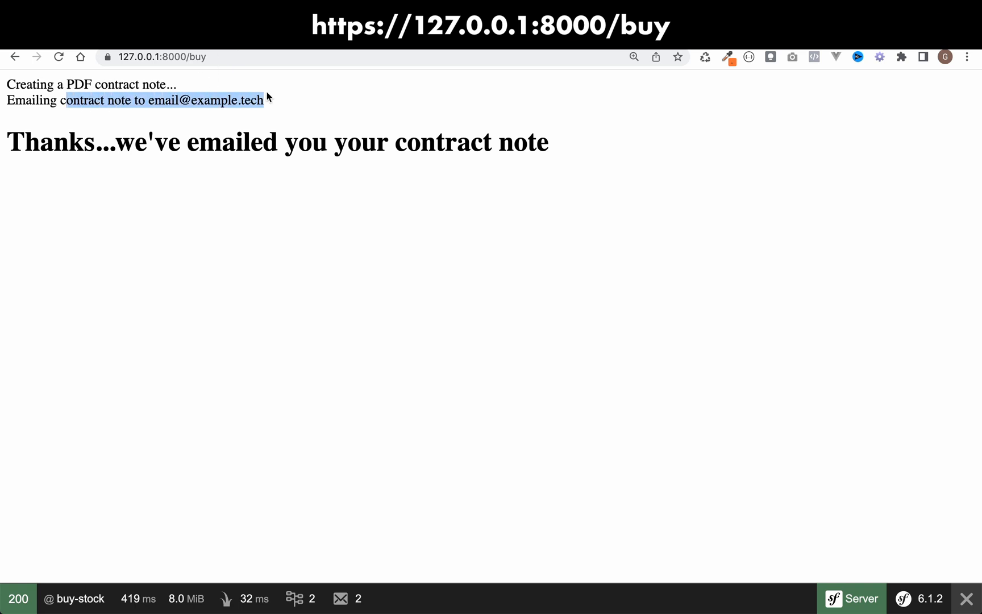
mouse_move(36, 143)
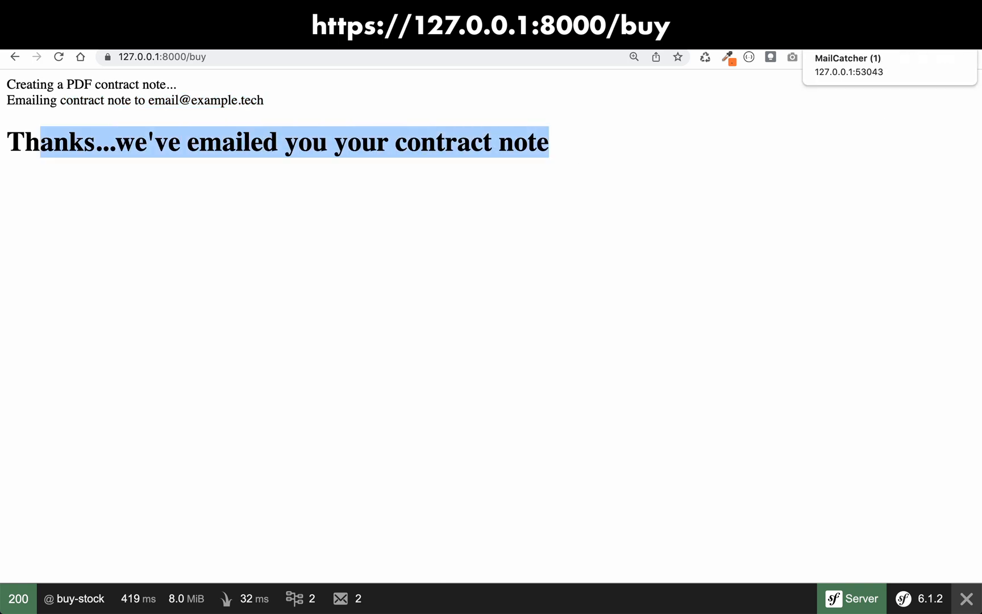
left_click(848, 67)
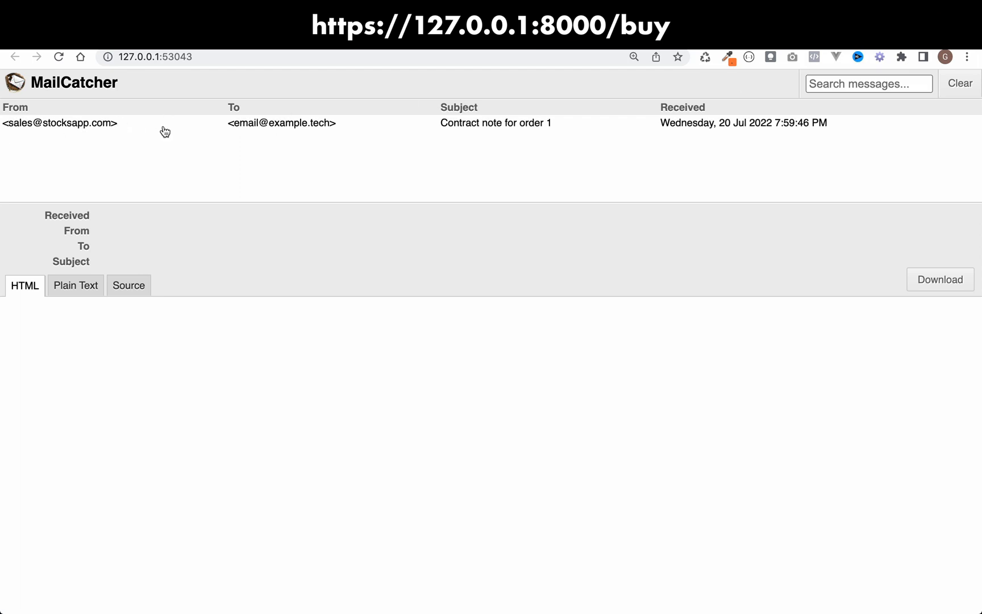
mouse_move(284, 129)
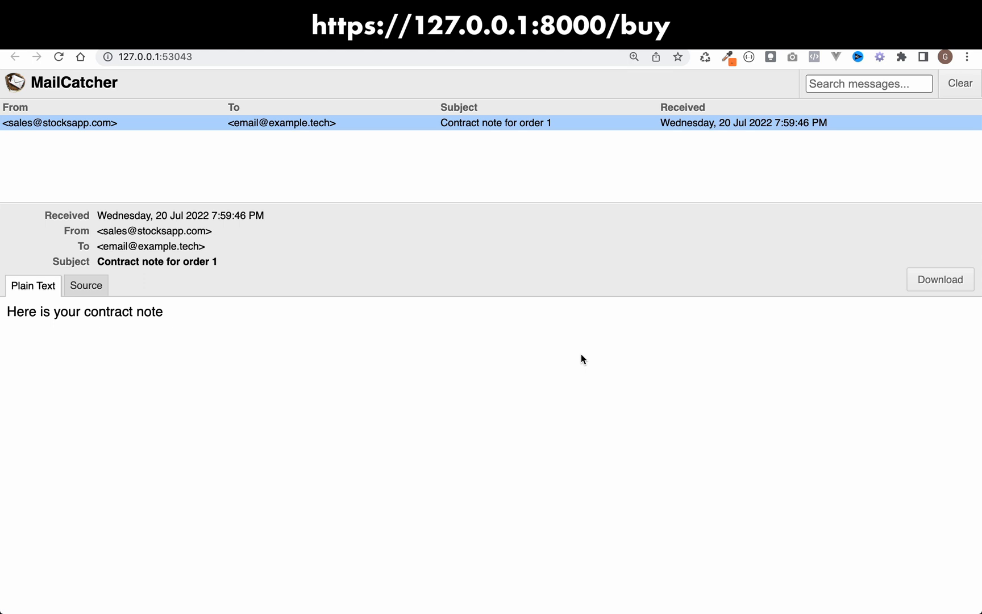
mouse_move(9, 309)
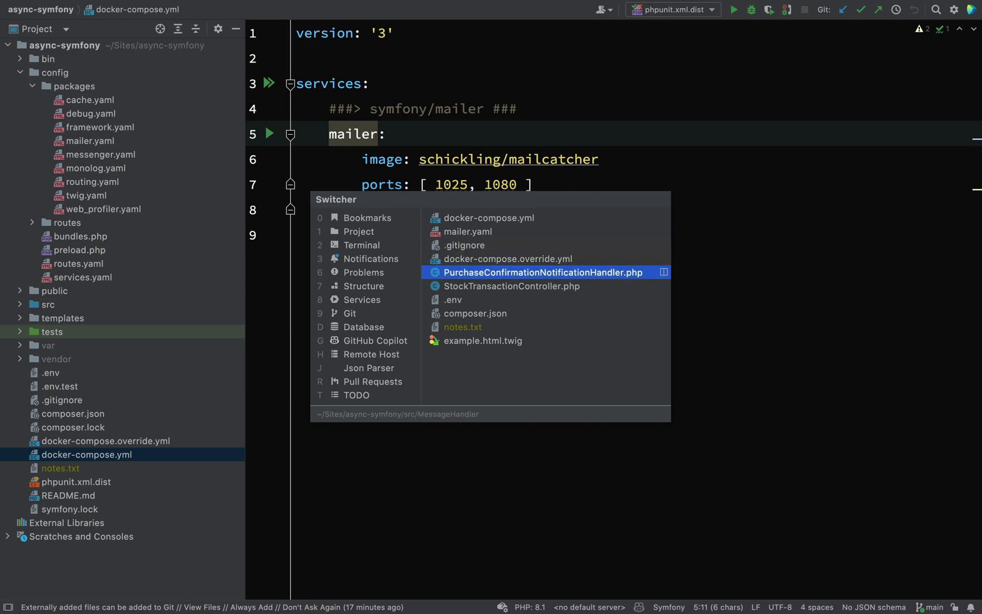
Step: Review the email-sending code in PurchaseConfirmationNotificationHandler.php via the Switcher
left_click(541, 271)
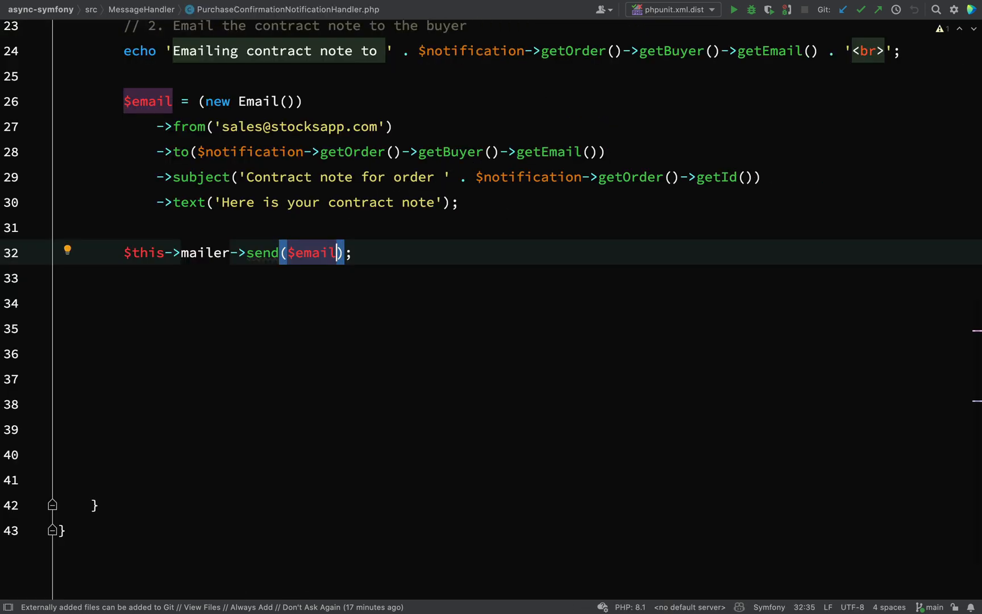
scroll("up", 3)
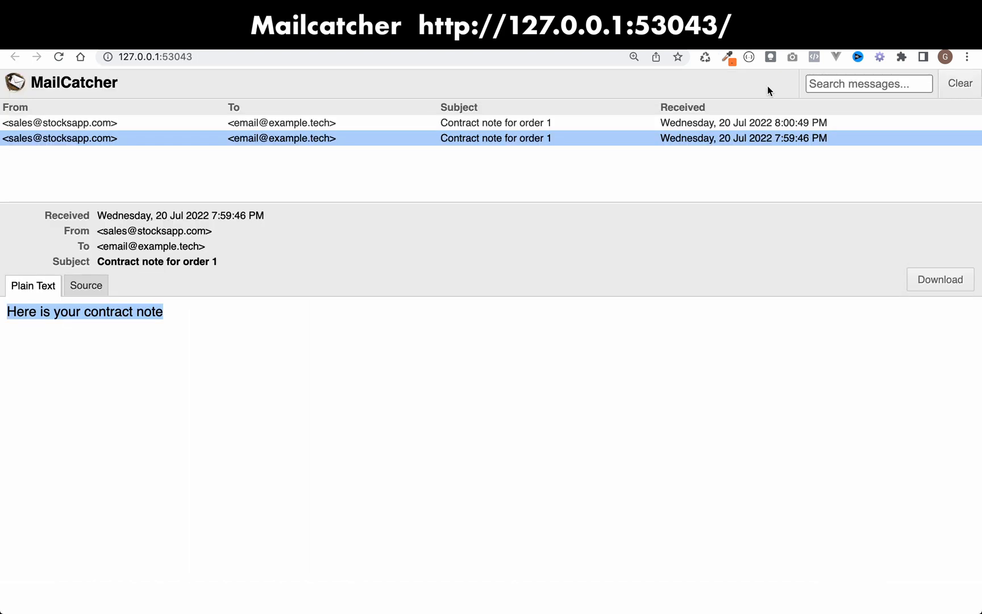
Step: Check the MailCatcher message list now showing two contract note emails for order 1
left_click(401, 122)
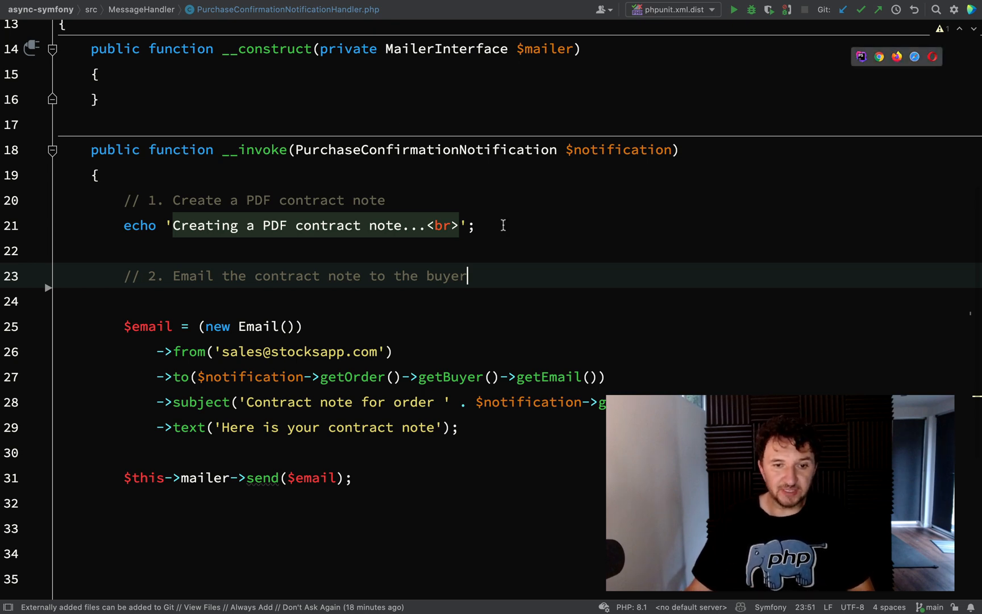
Step: Switch from the notification handler back to docker-compose.yml
left_click(125, 225)
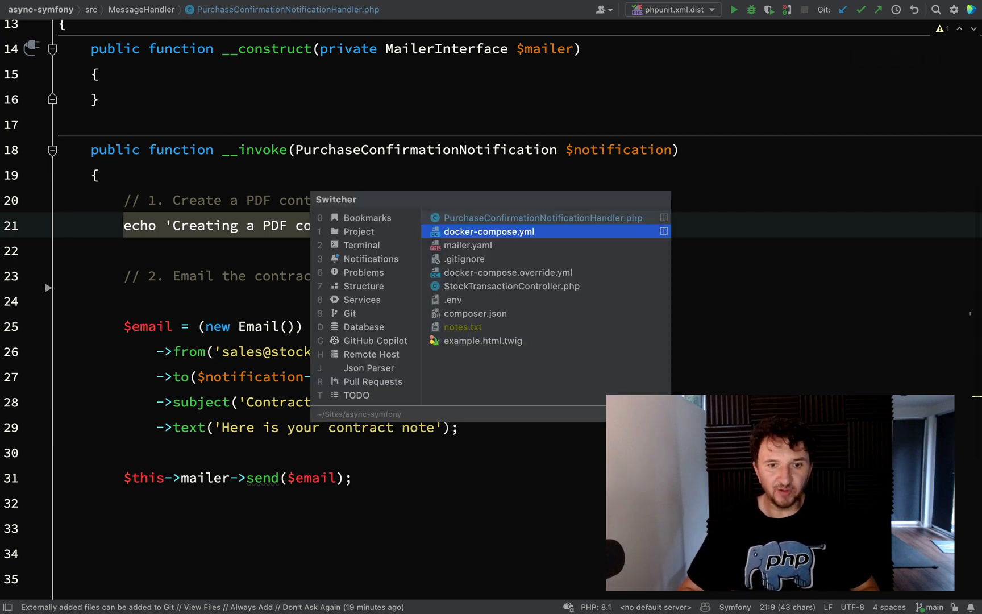
left_click(489, 230)
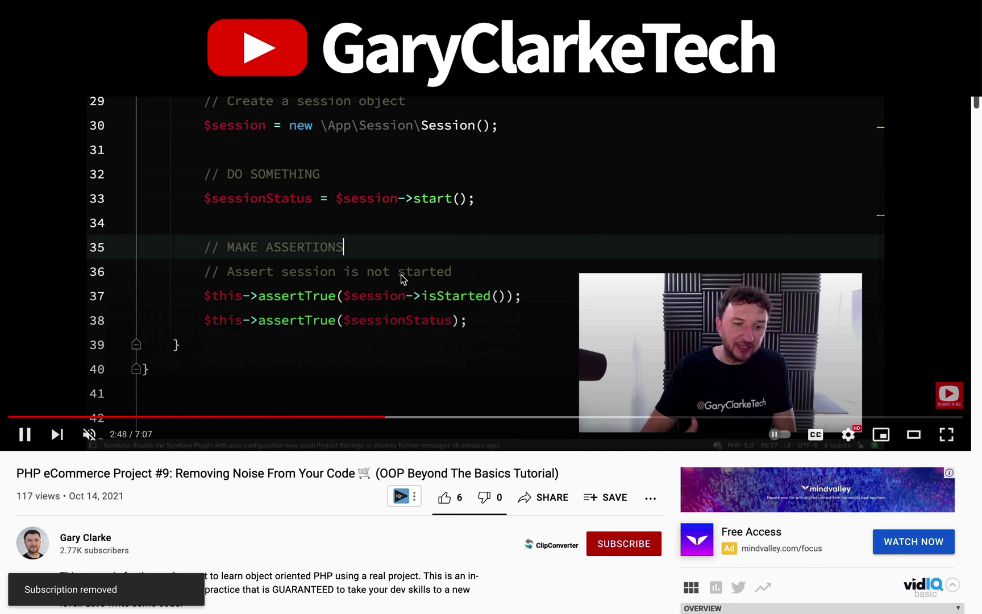
Step: Subscribe to the channel and open the garyclarke.tech Testing PHP course page from the description
scroll("down", 3)
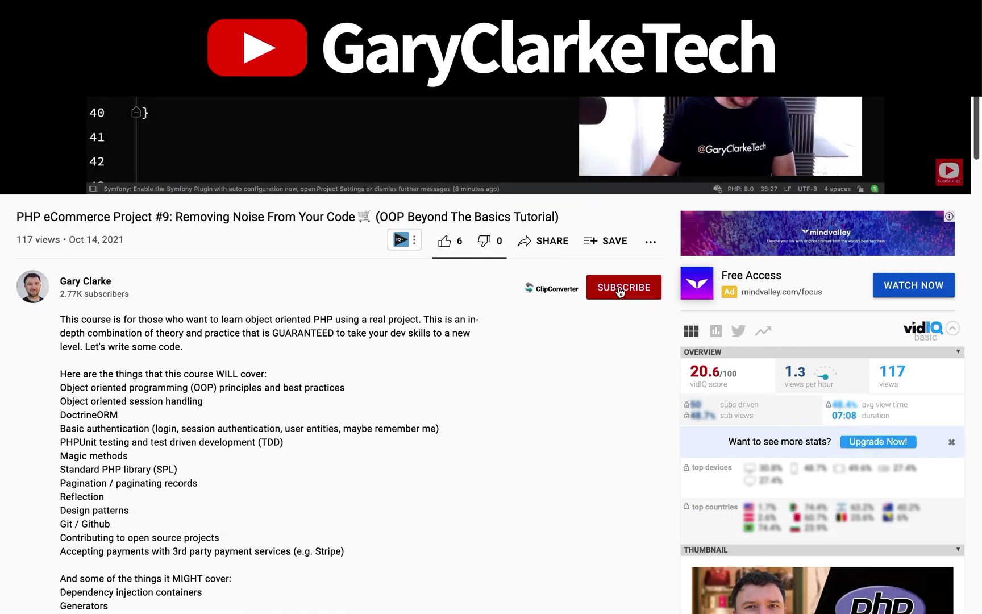
left_click(622, 286)
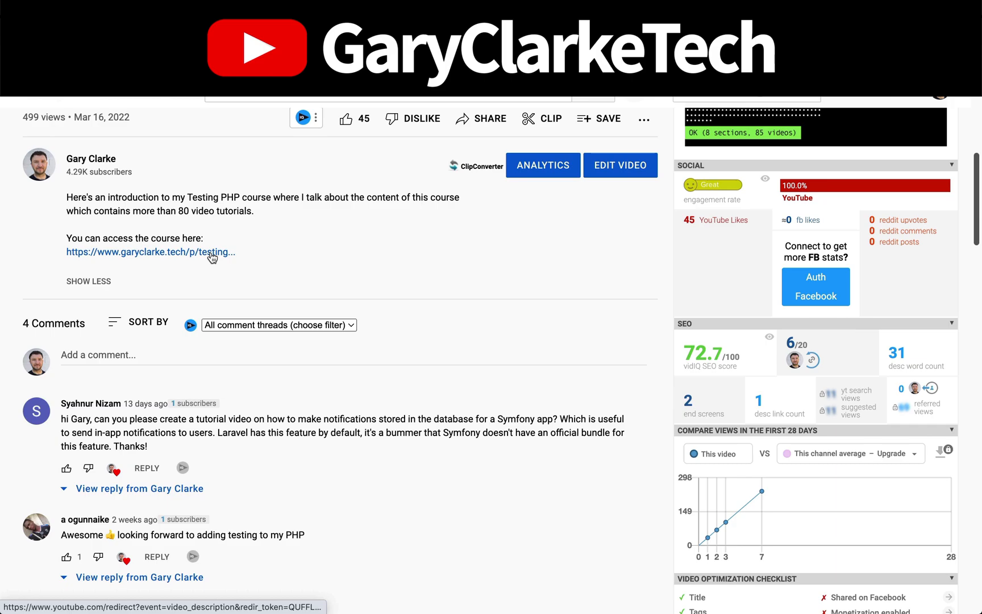
left_click(150, 252)
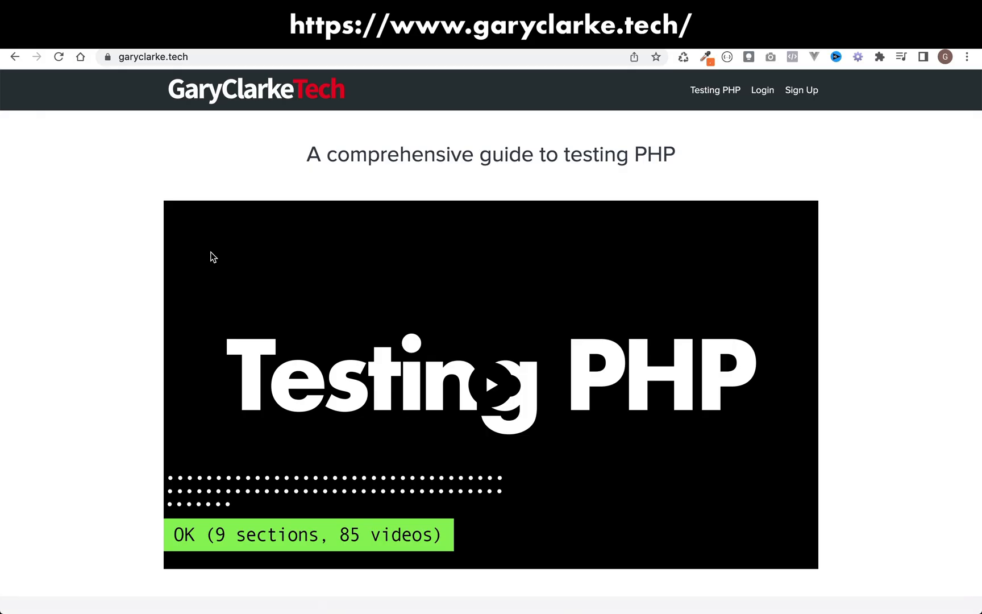
scroll("down", 3)
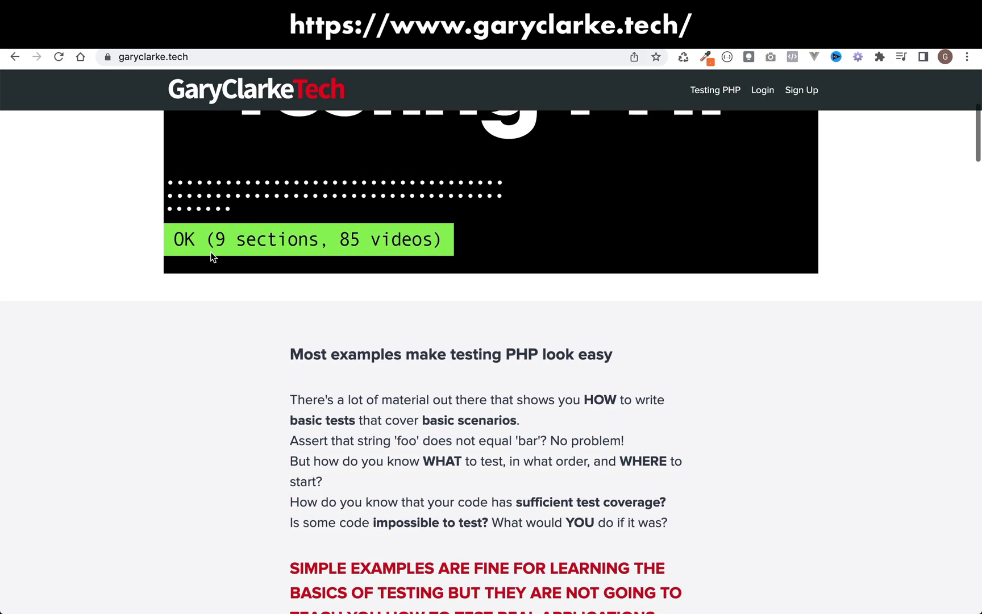